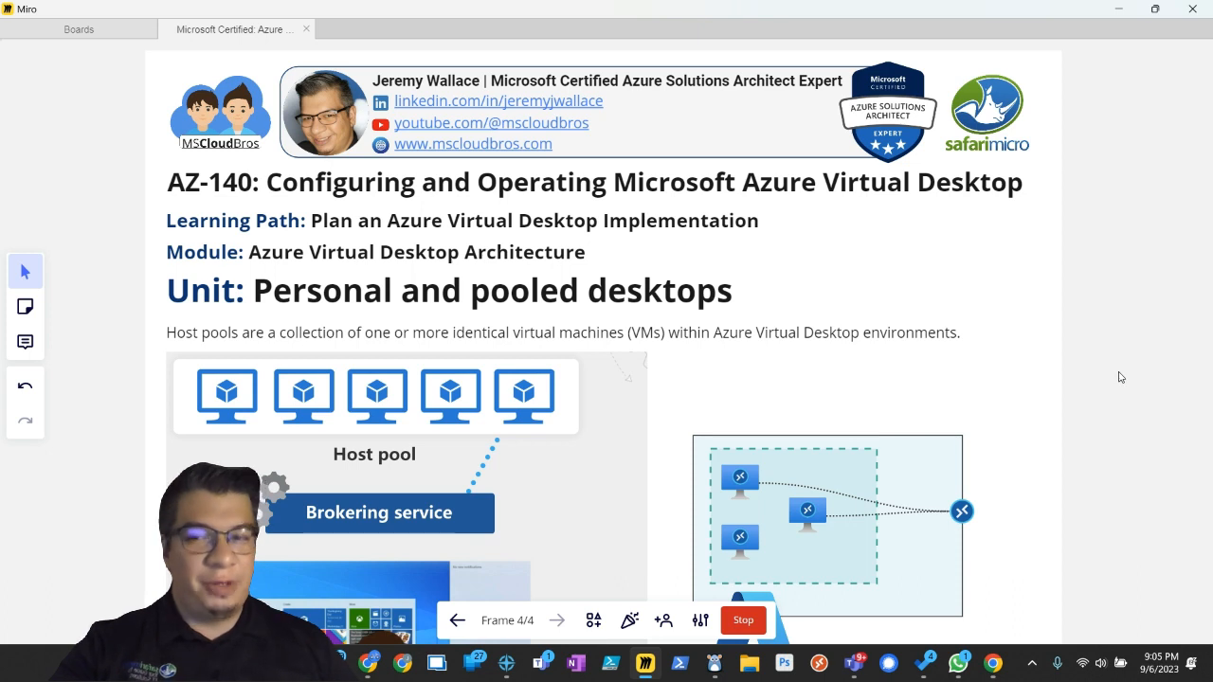
mouse_move(967, 268)
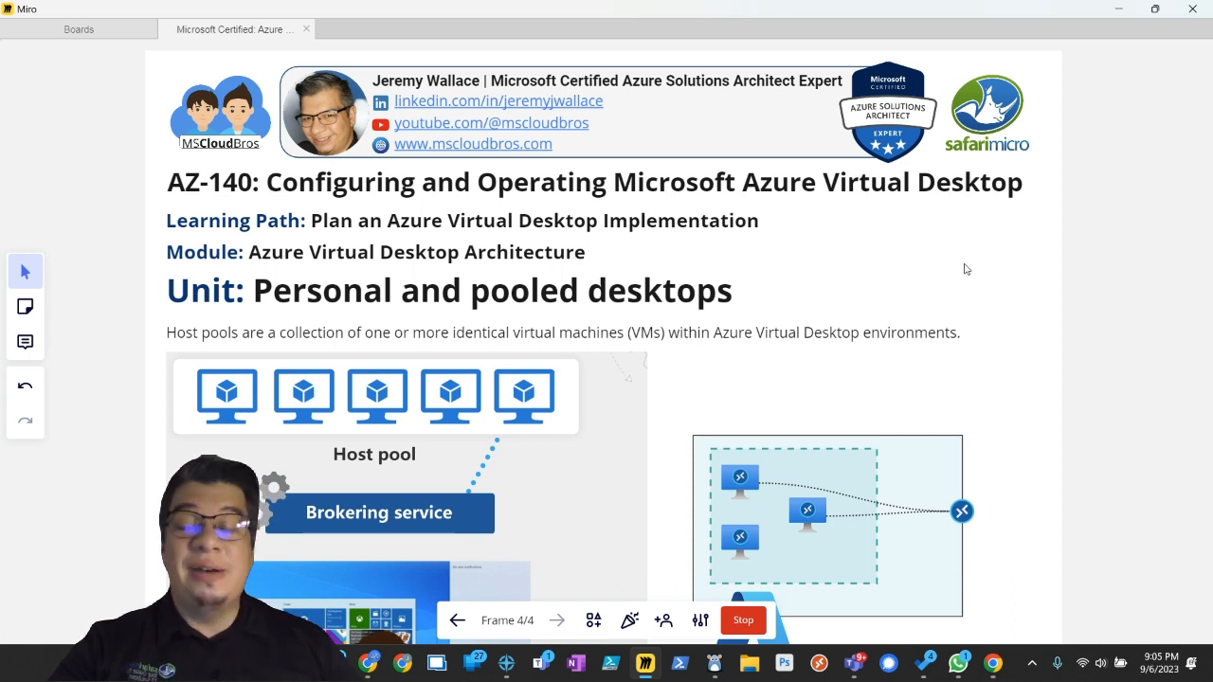
mouse_move(934, 303)
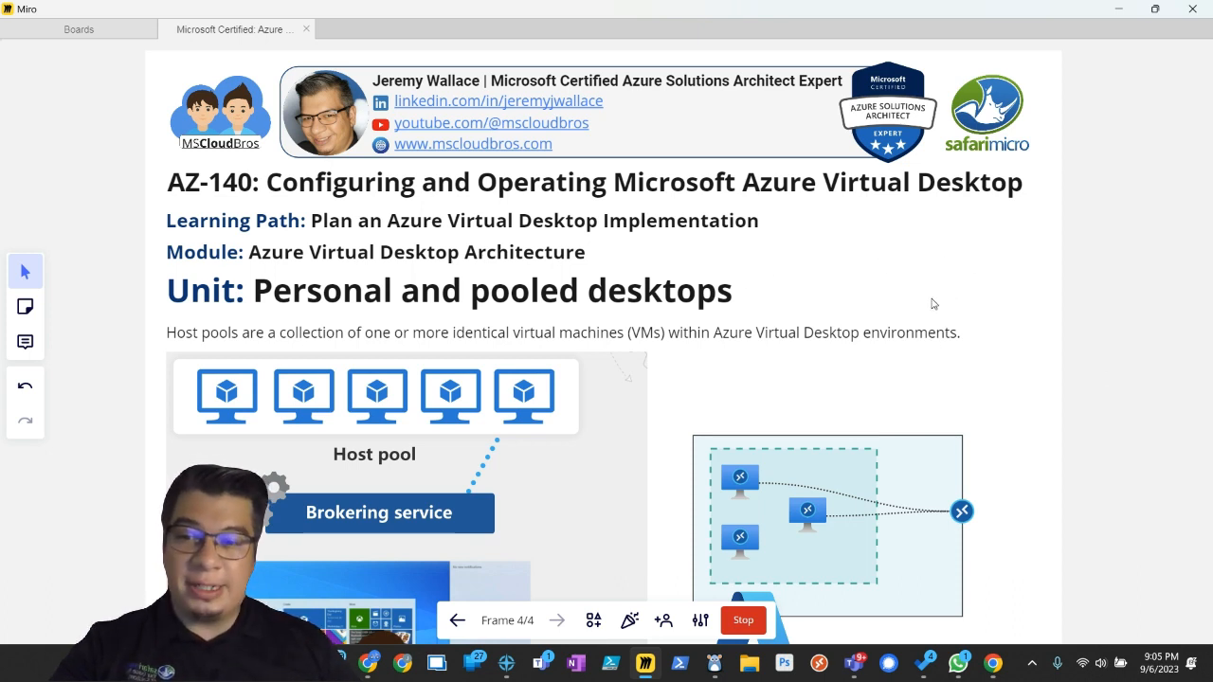
mouse_move(1105, 313)
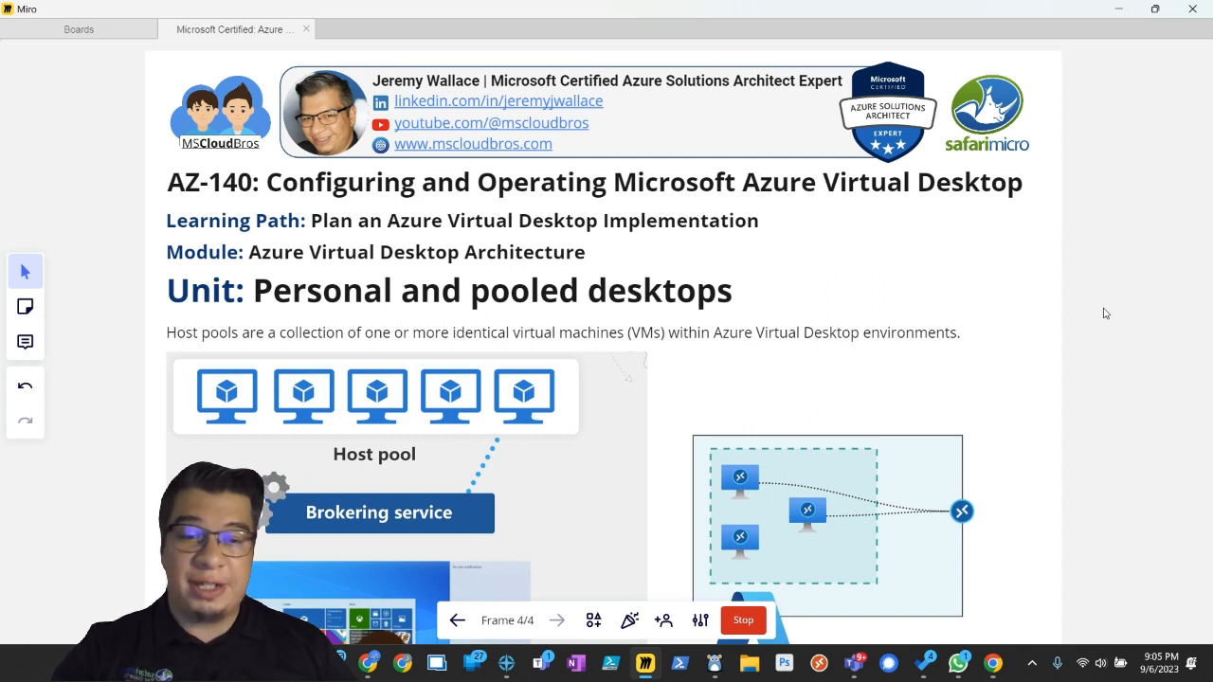
mouse_move(1145, 431)
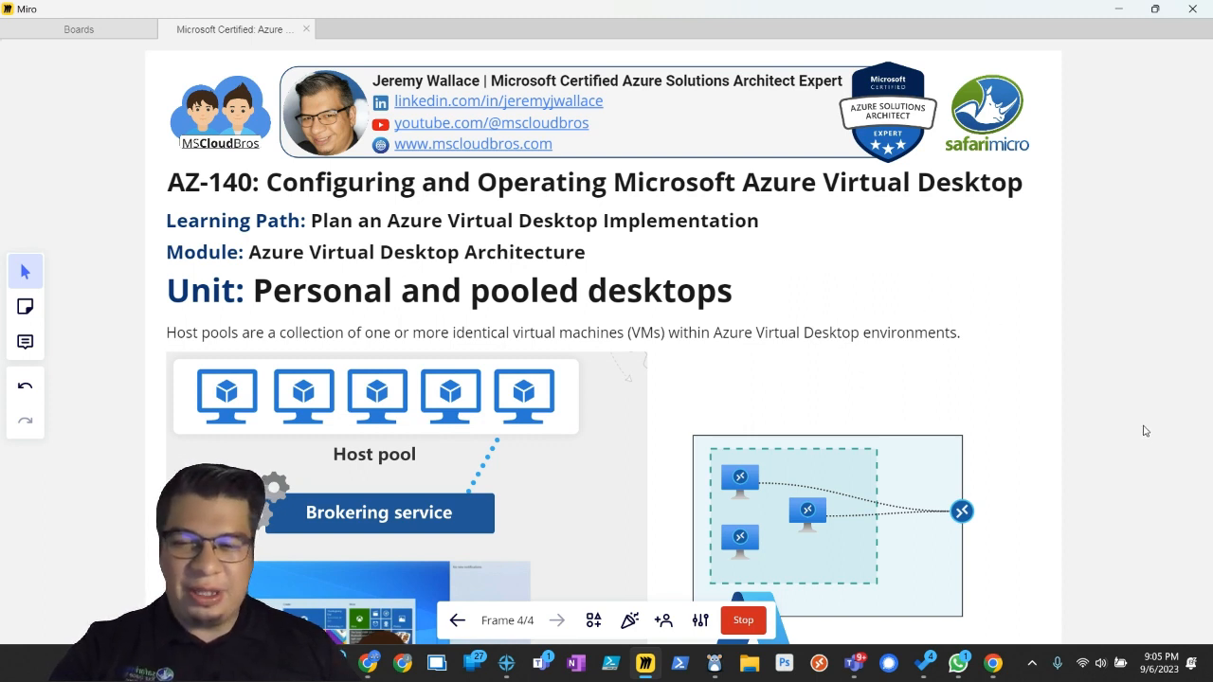
mouse_move(763, 407)
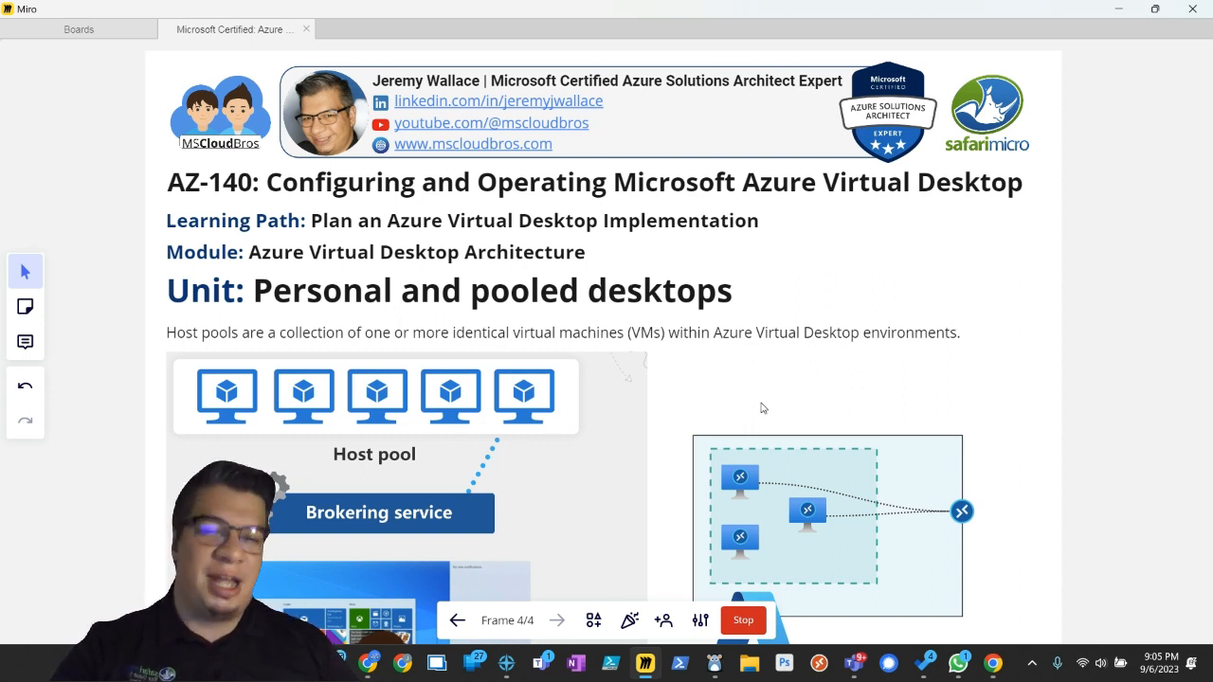
Step: Scroll down to frame the host pool diagram of session-host VMs and remote desktop endpoint
scroll(down, 3)
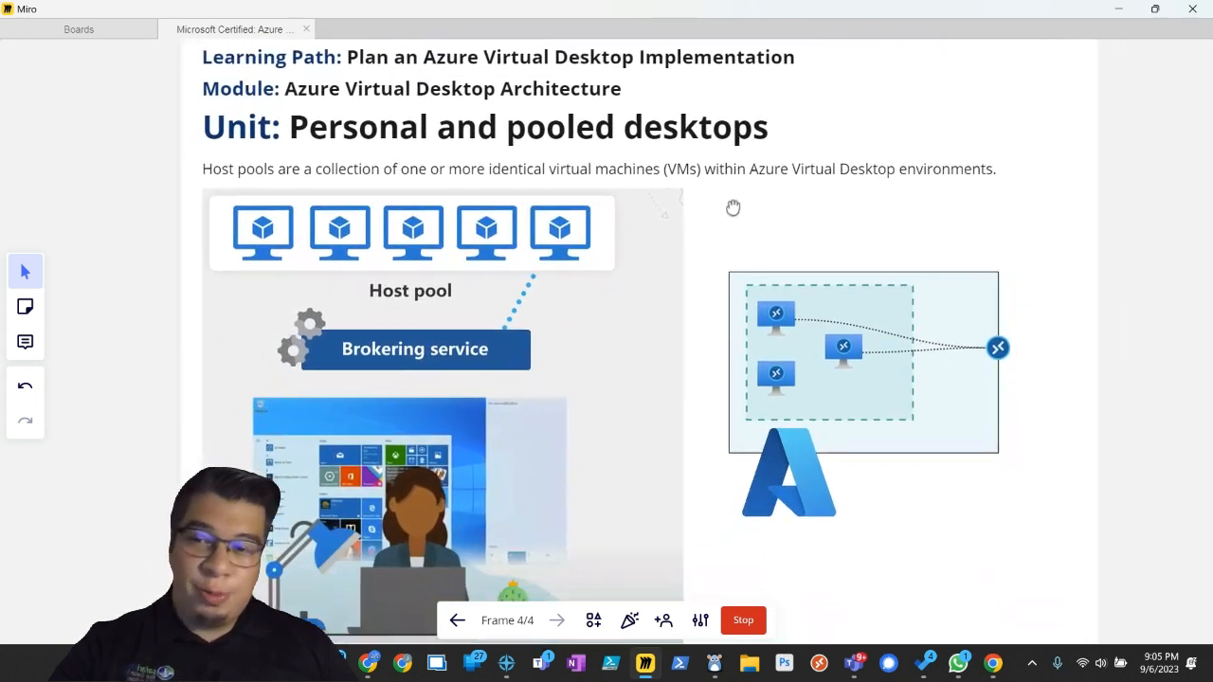
scroll(down, 3)
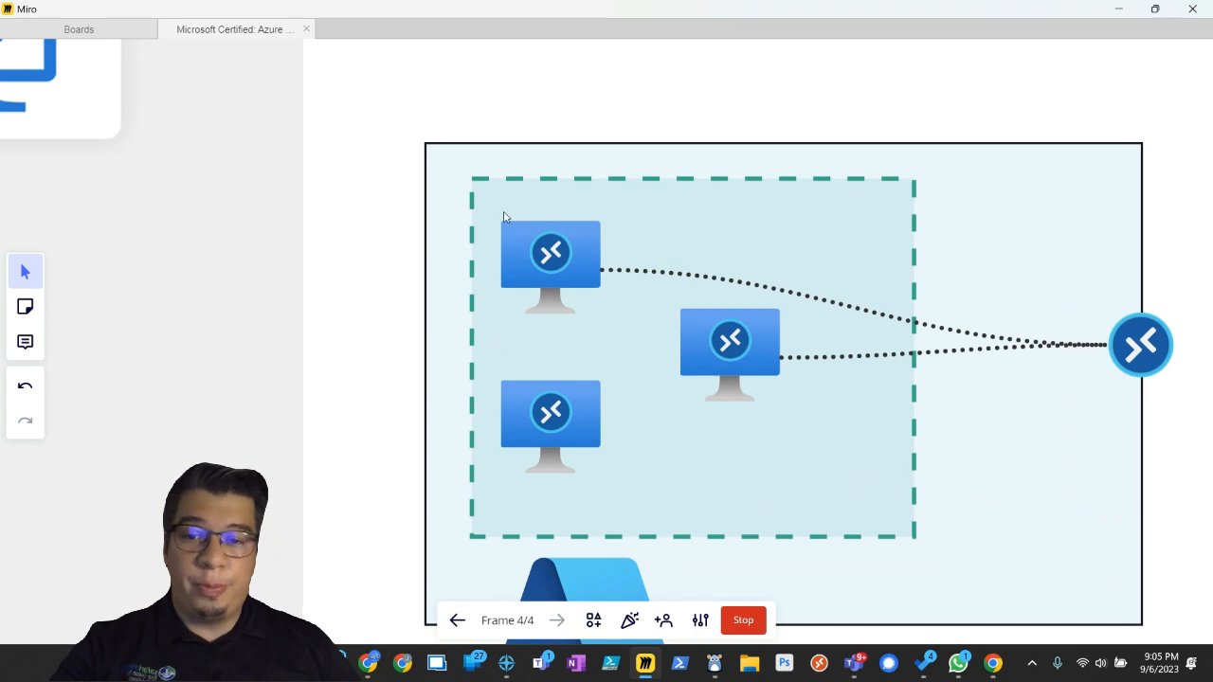
mouse_move(580, 307)
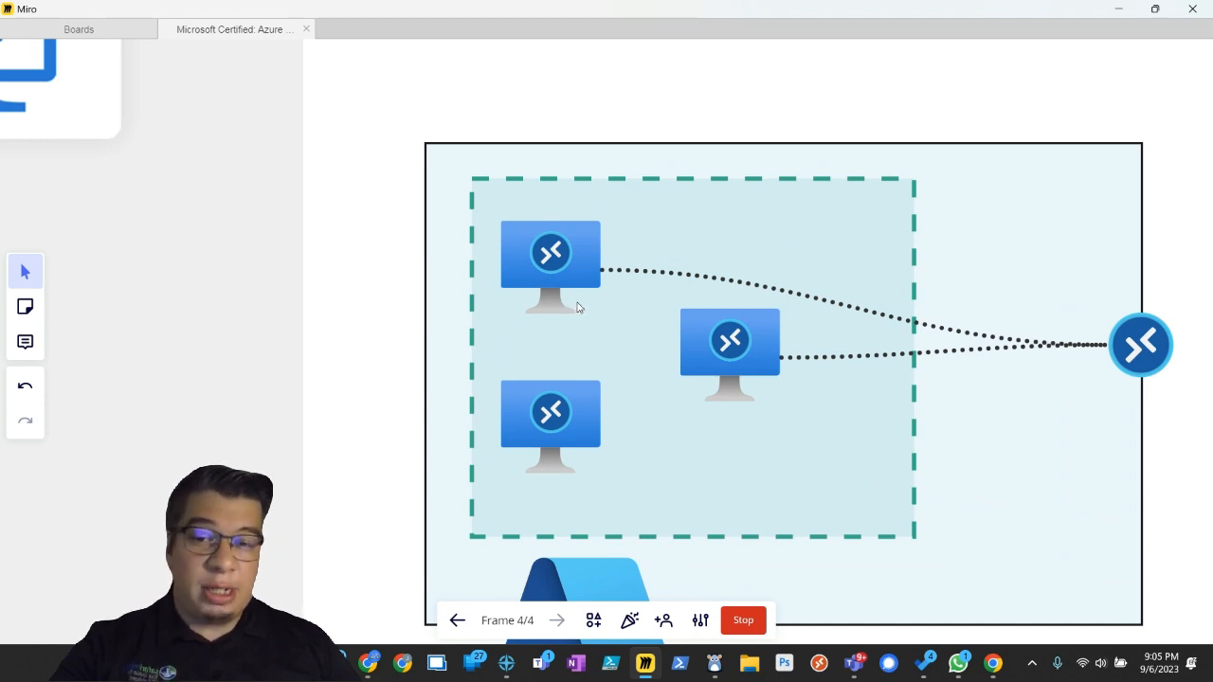
mouse_move(600, 282)
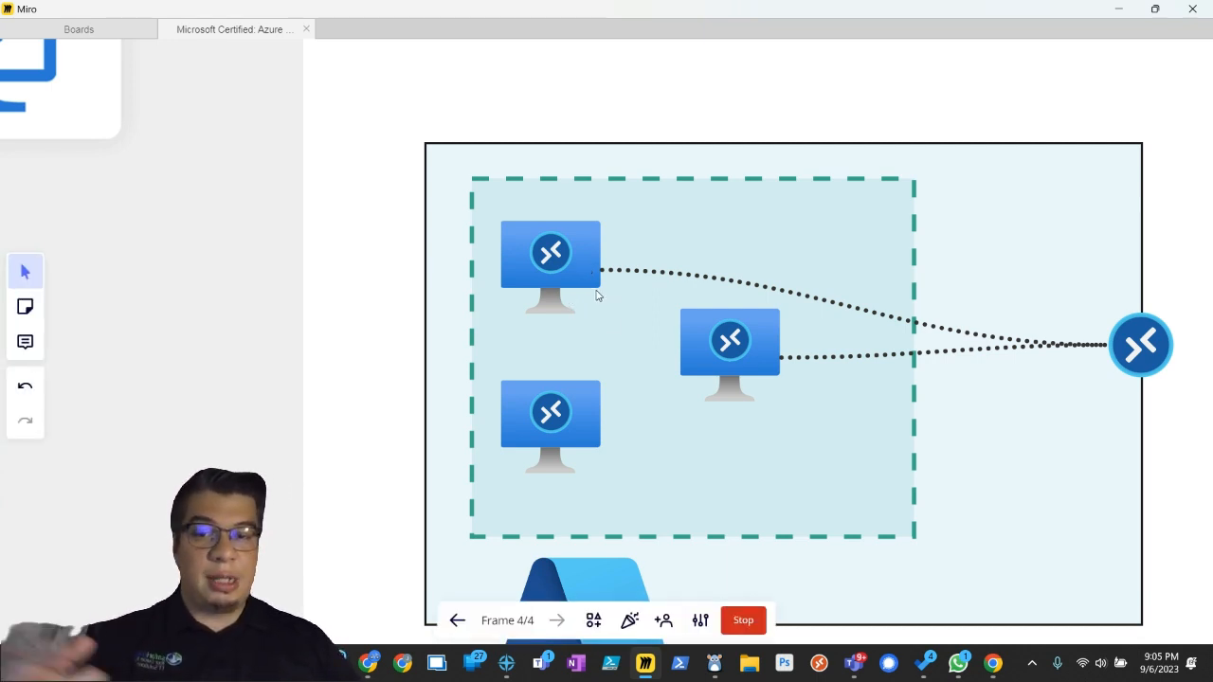
mouse_move(638, 235)
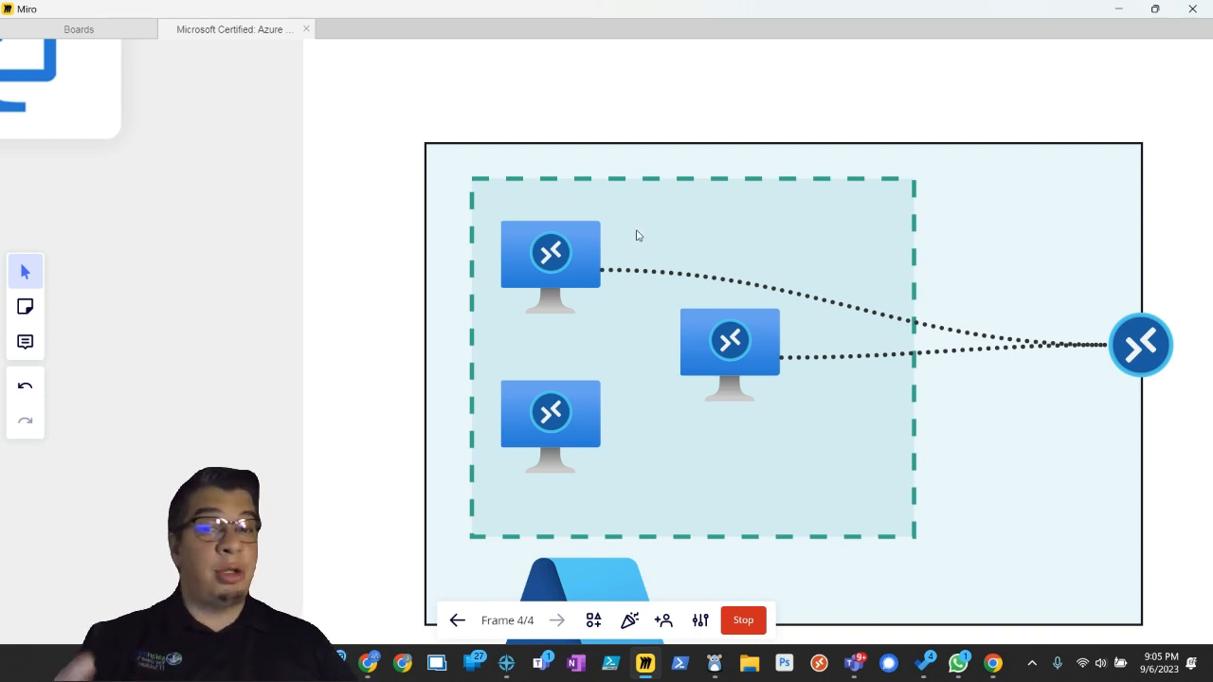
mouse_move(580, 250)
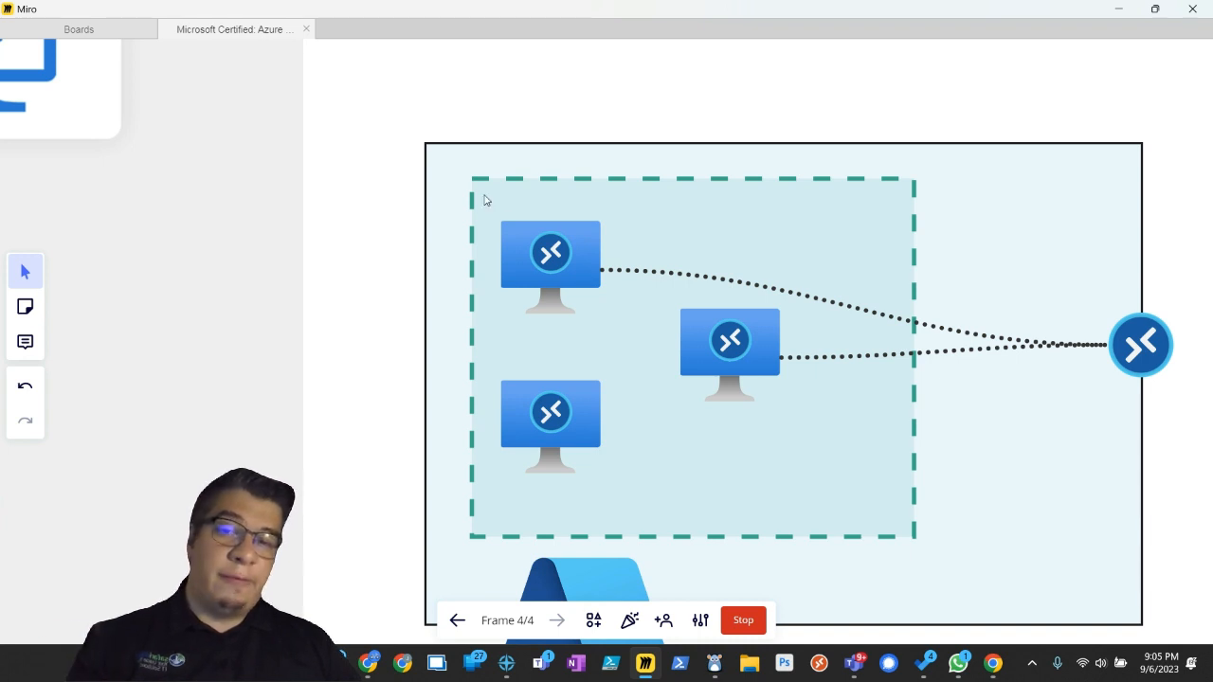
mouse_move(817, 360)
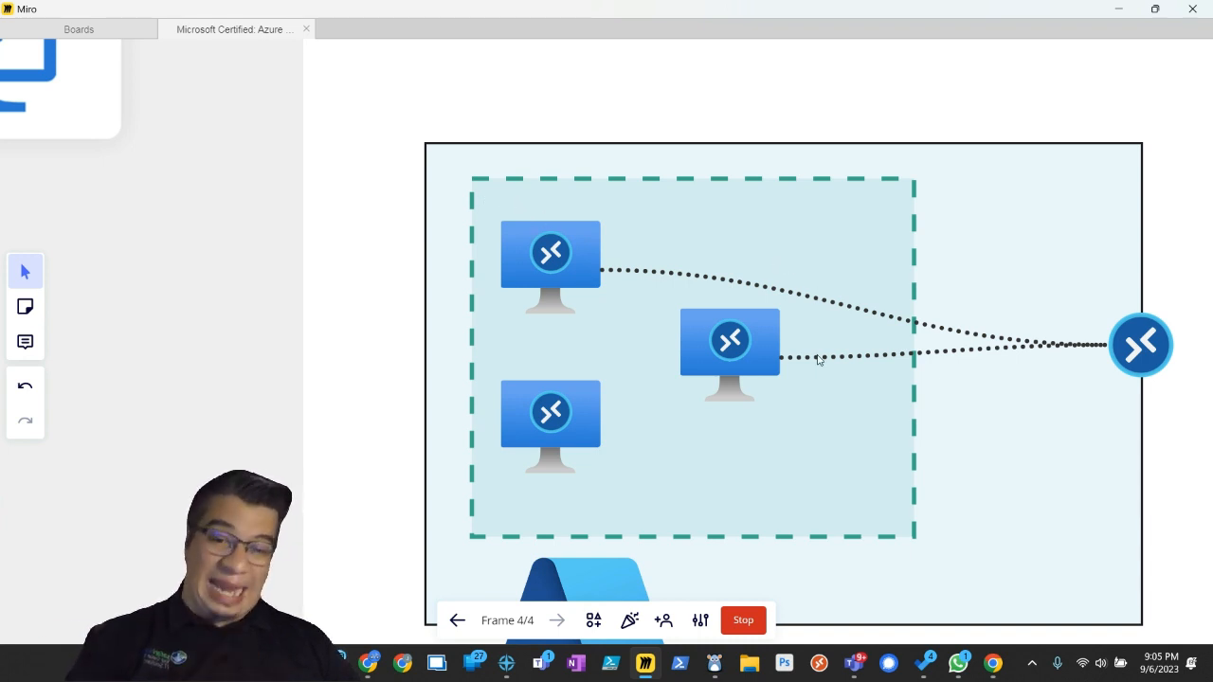
mouse_move(773, 321)
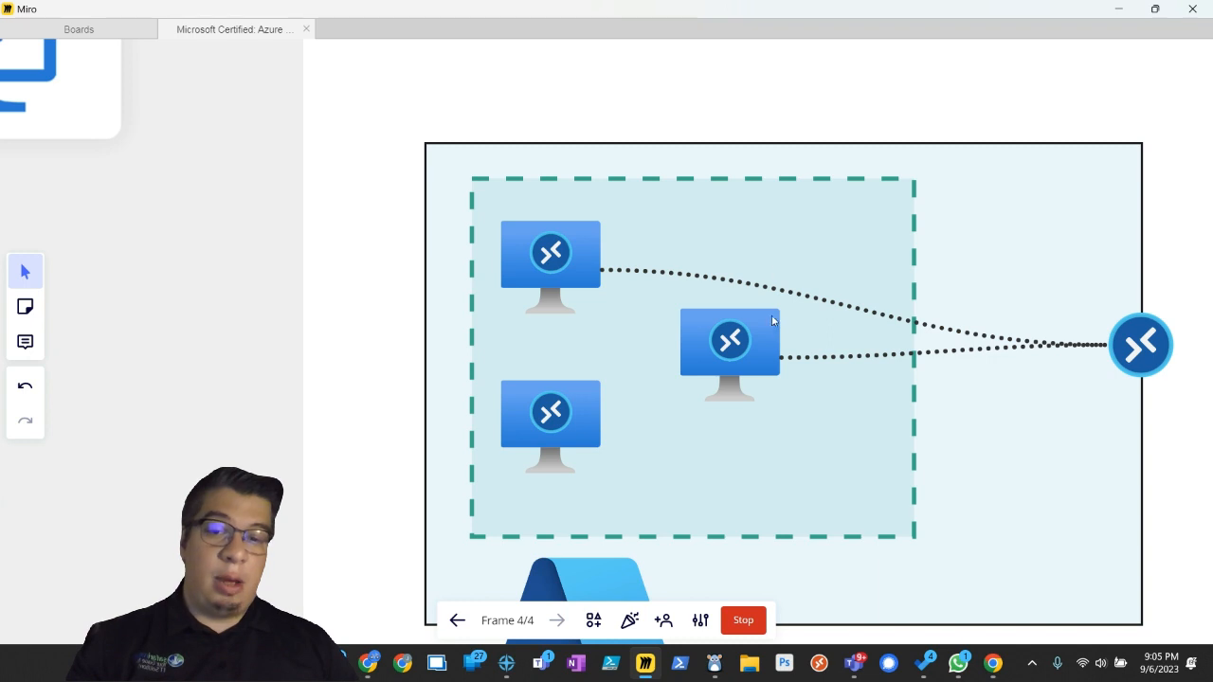
mouse_move(613, 230)
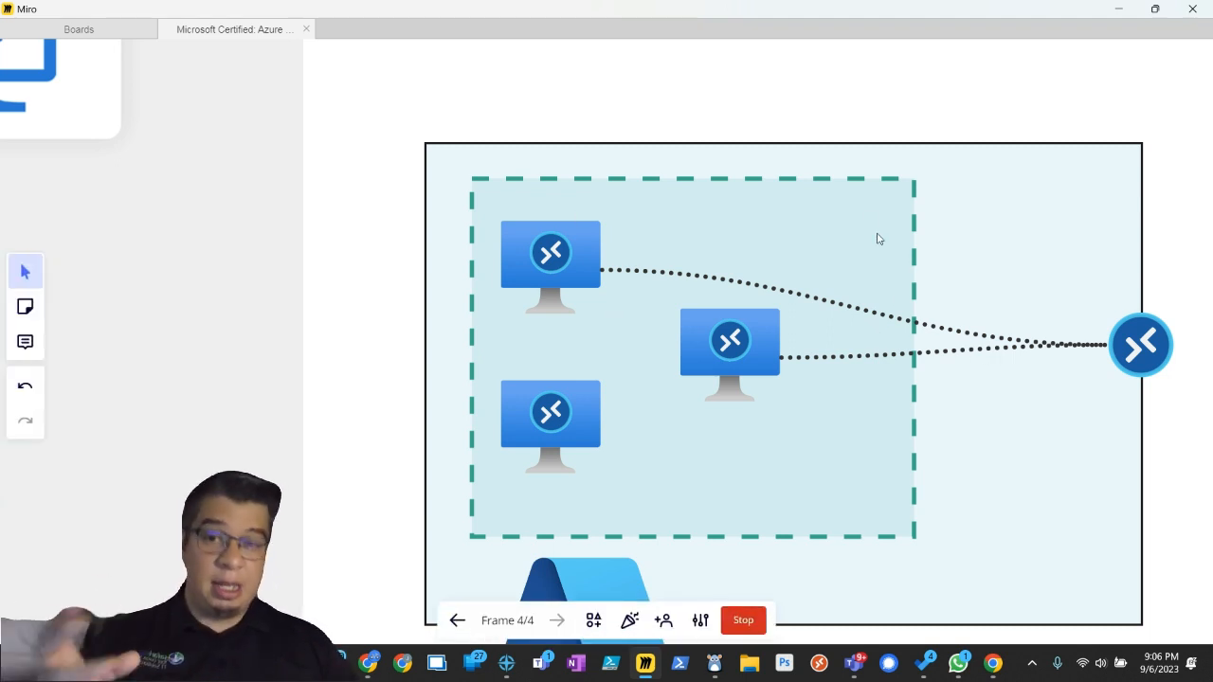
mouse_move(899, 125)
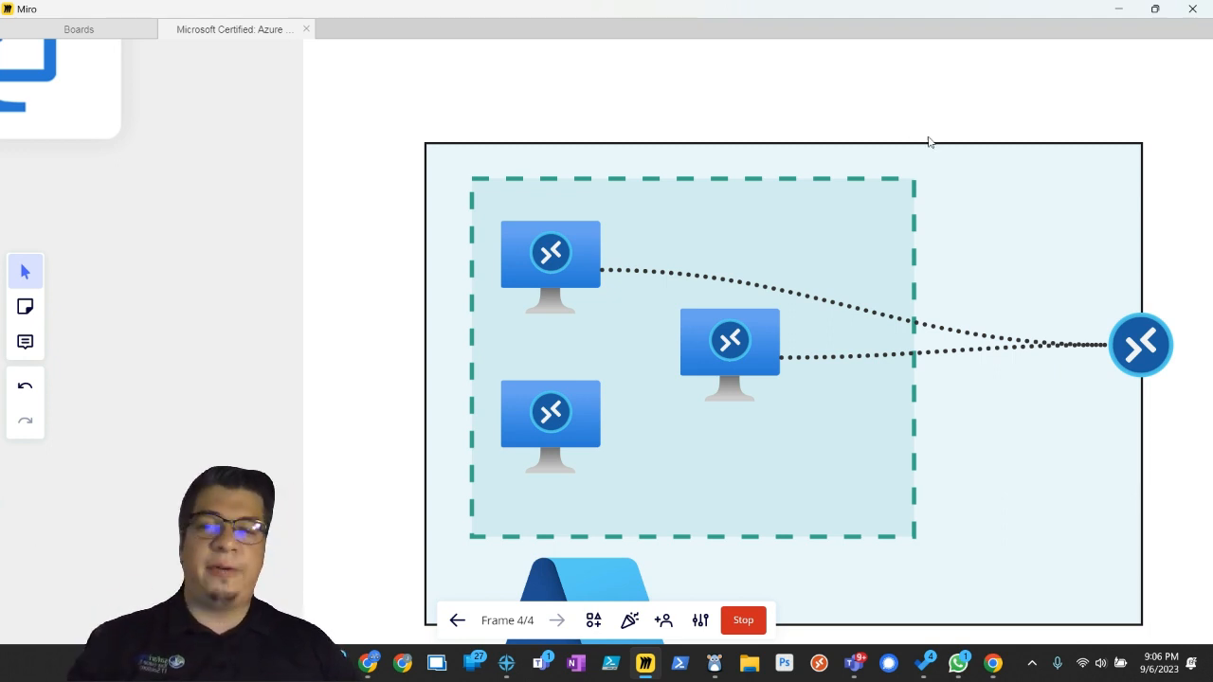
mouse_move(910, 182)
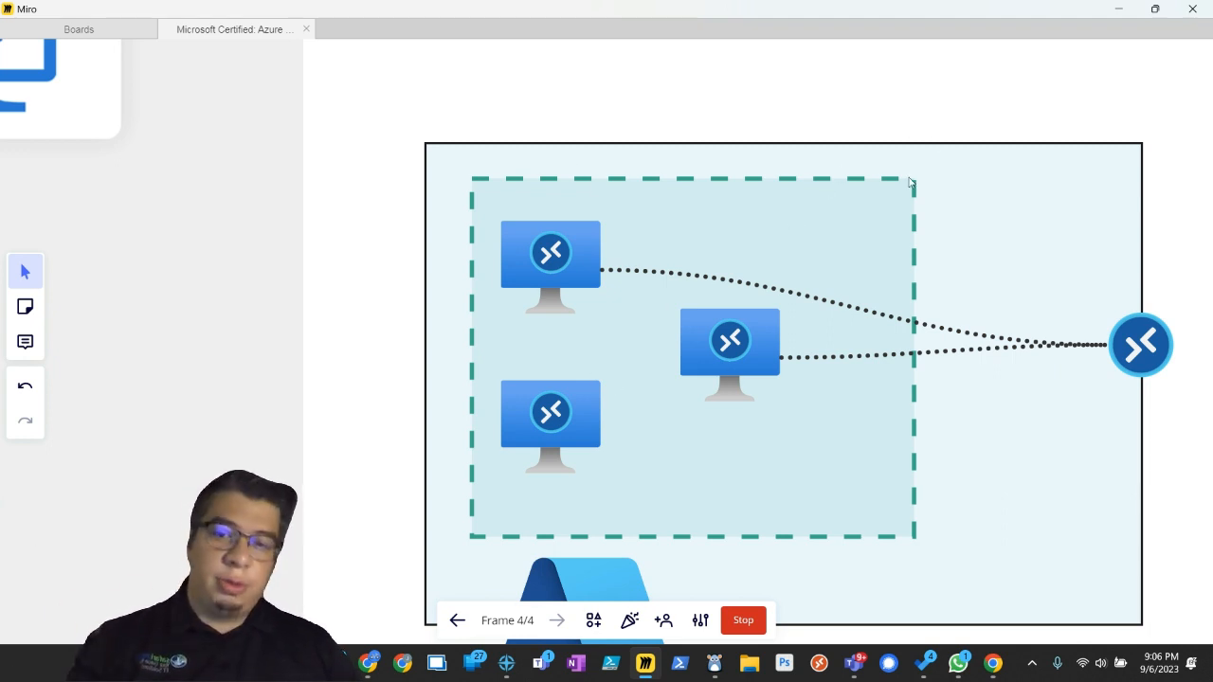
mouse_move(881, 351)
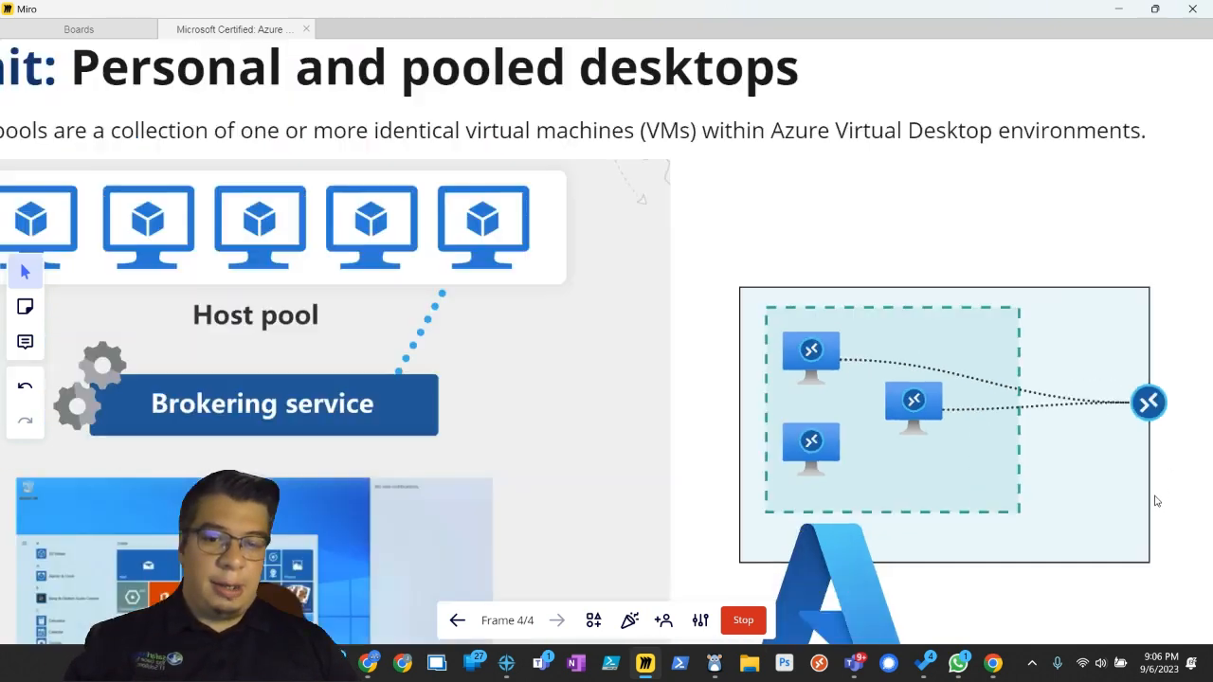
scroll(down, 3)
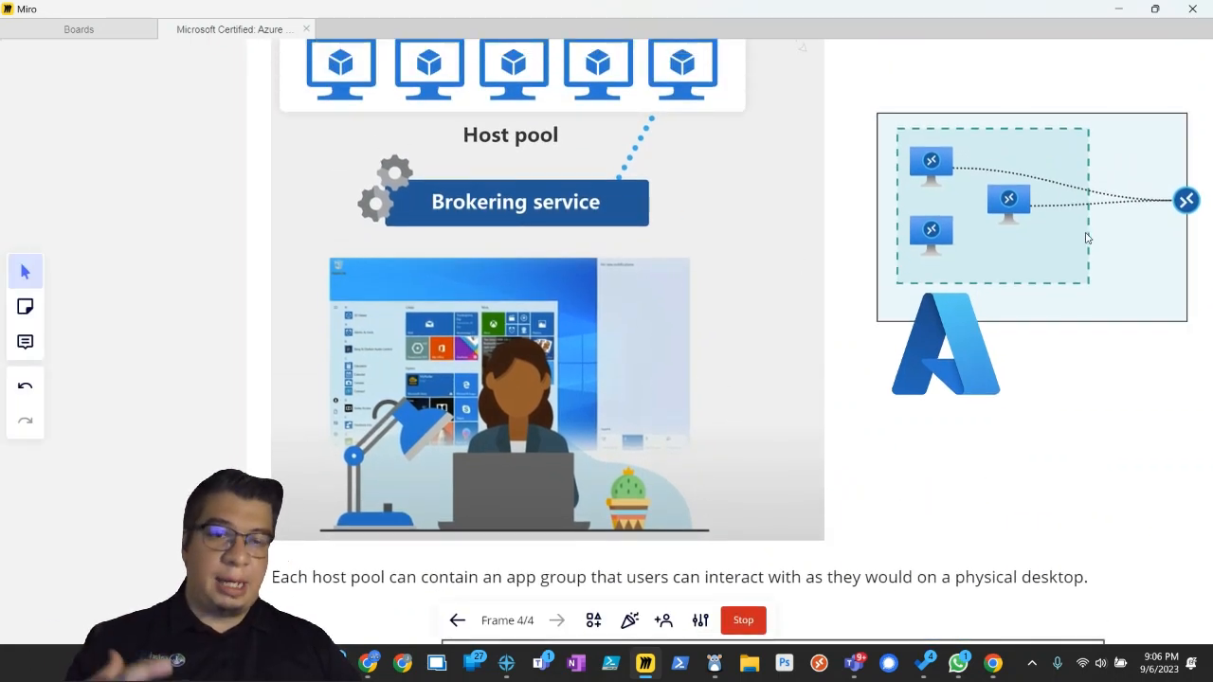
mouse_move(1058, 196)
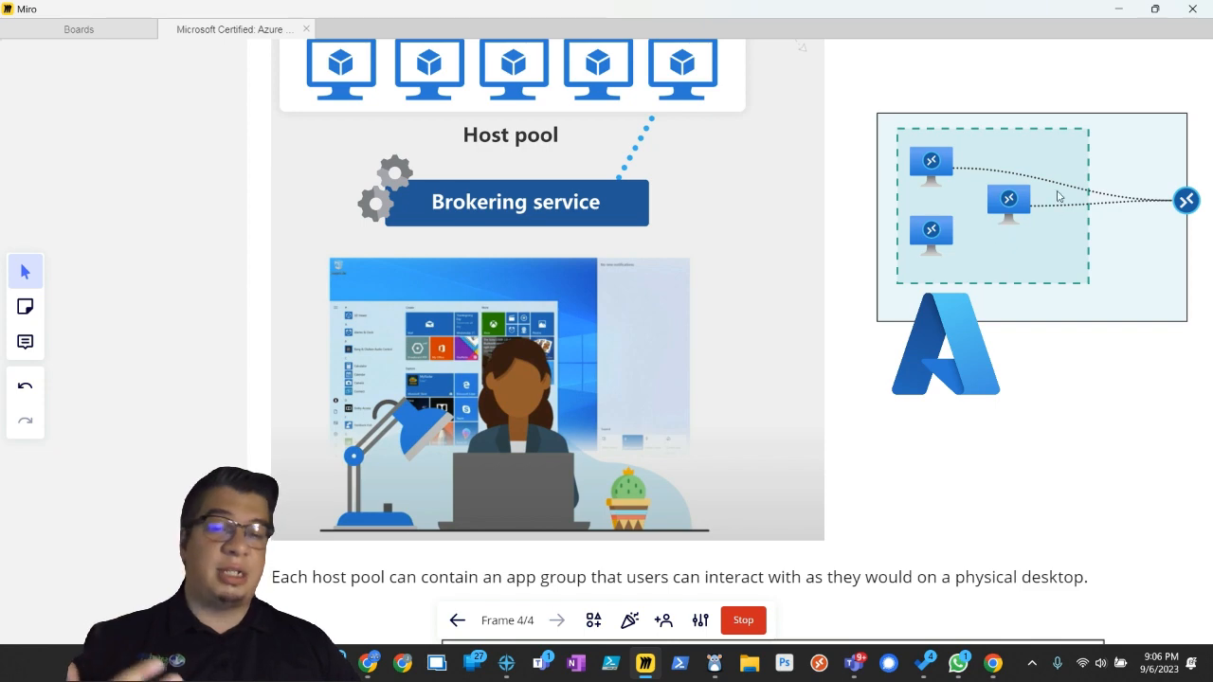
mouse_move(915, 299)
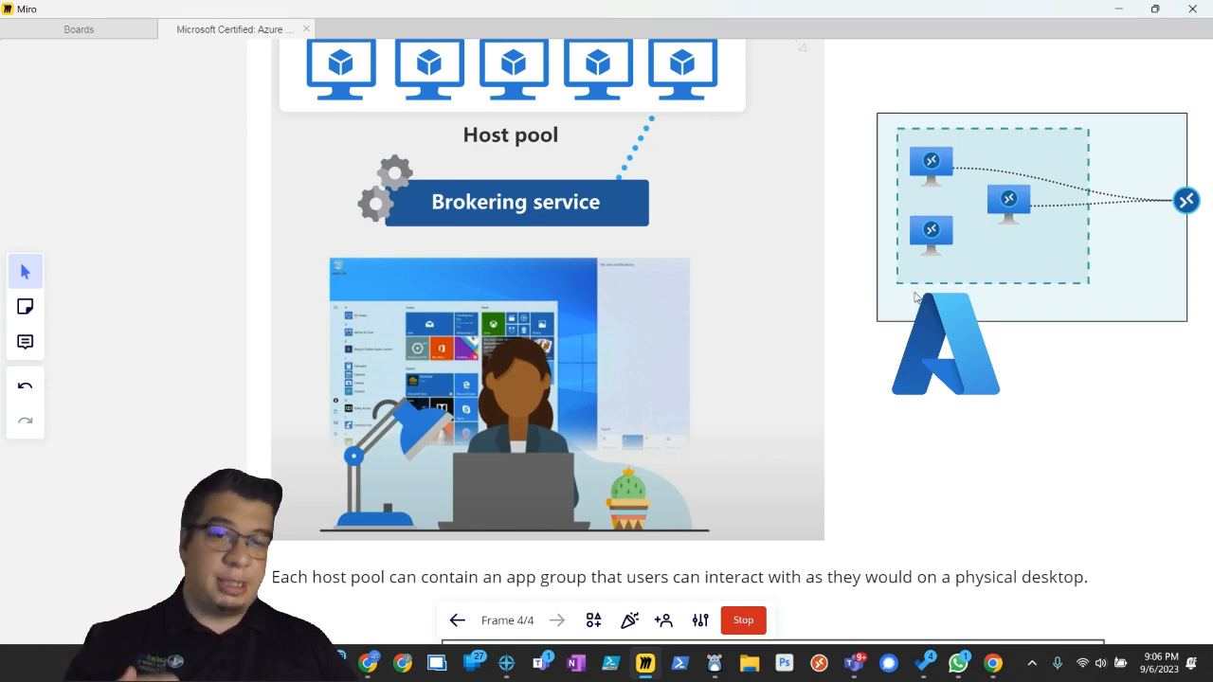
mouse_move(915, 518)
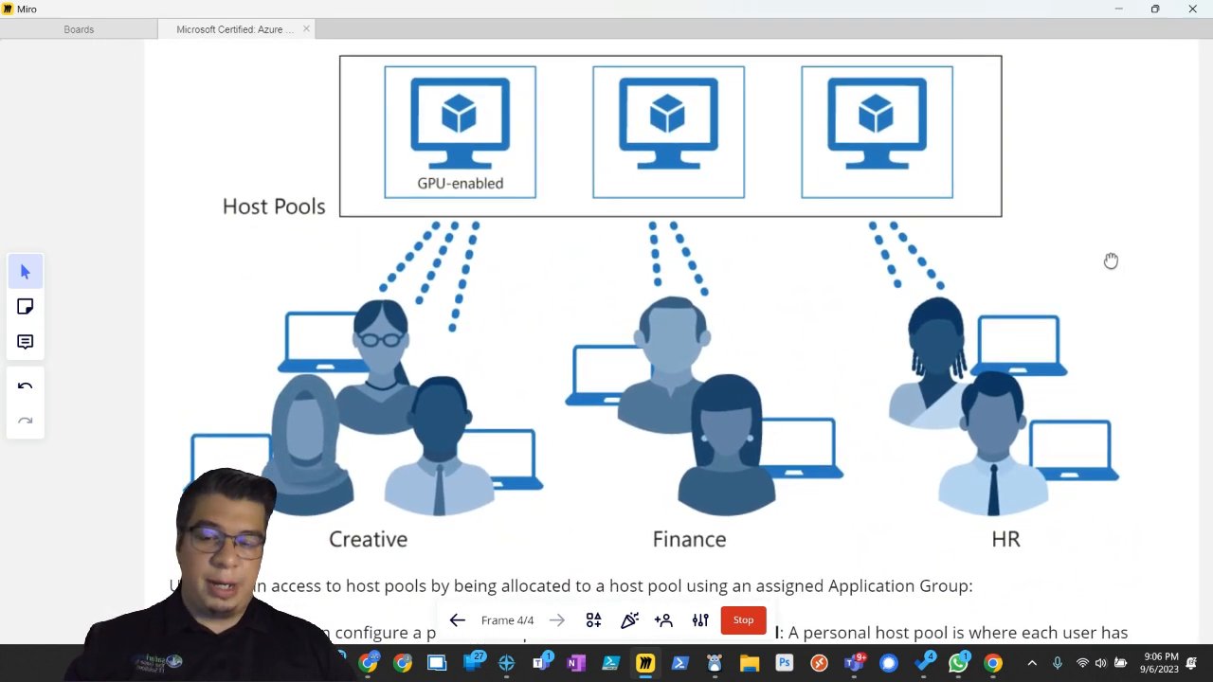
mouse_move(982, 446)
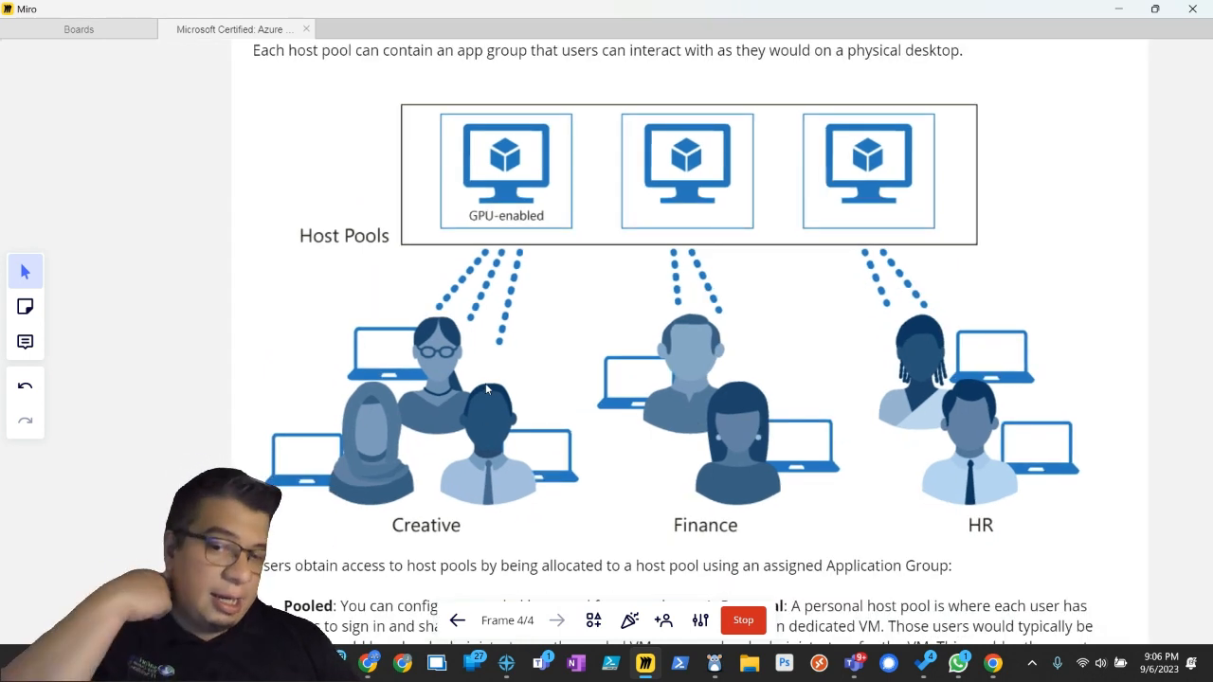
mouse_move(829, 431)
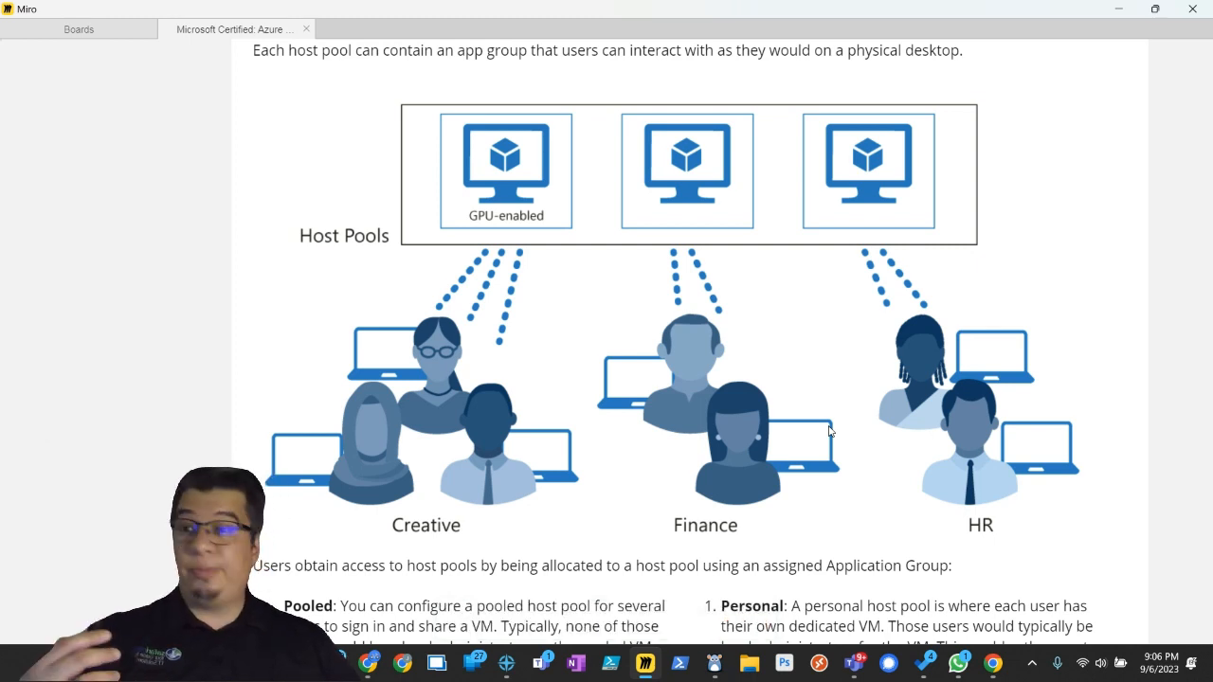
mouse_move(778, 445)
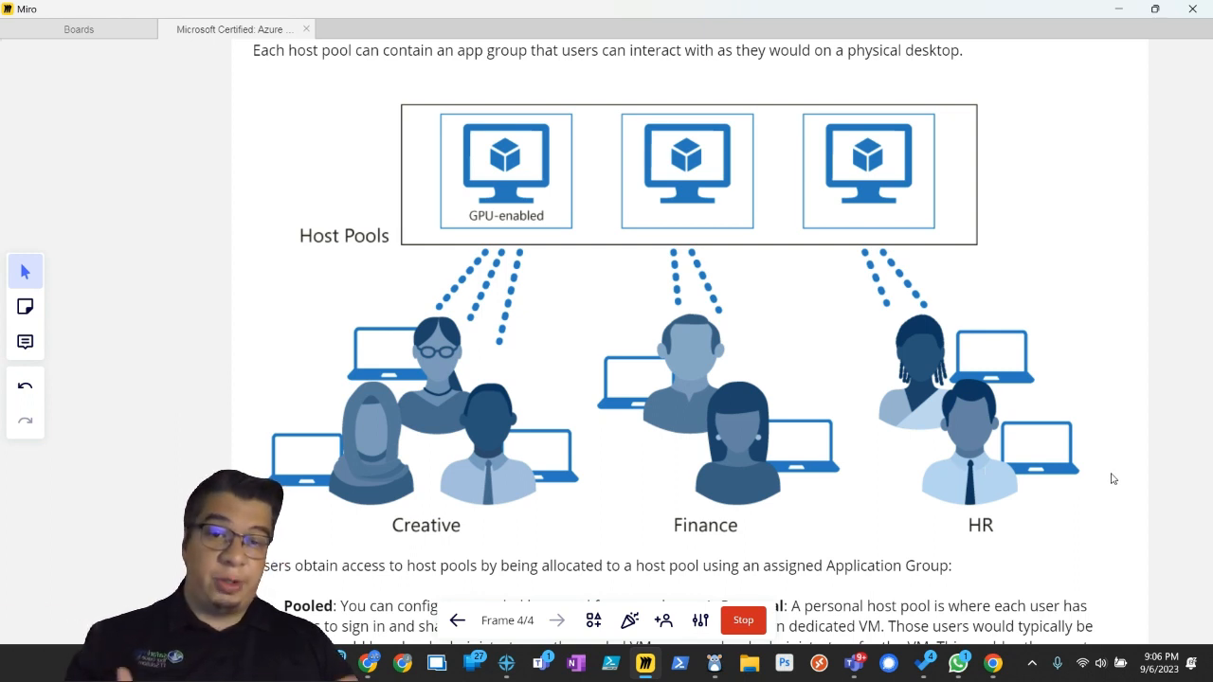
mouse_move(551, 306)
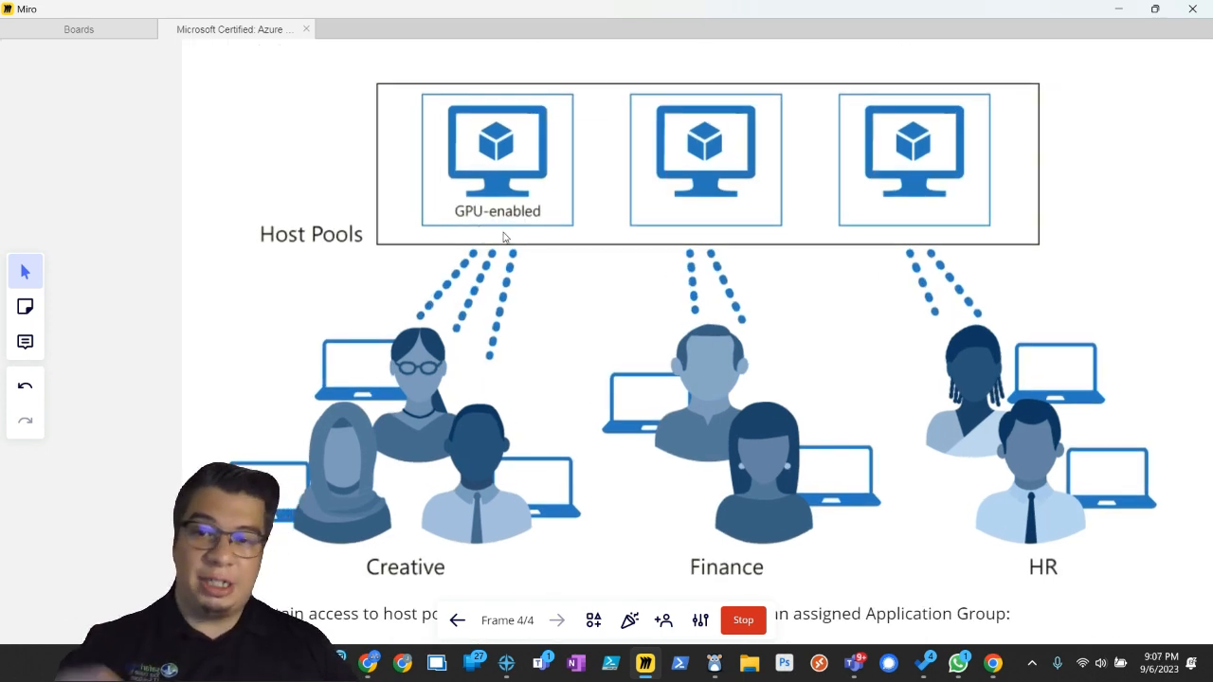
mouse_move(485, 254)
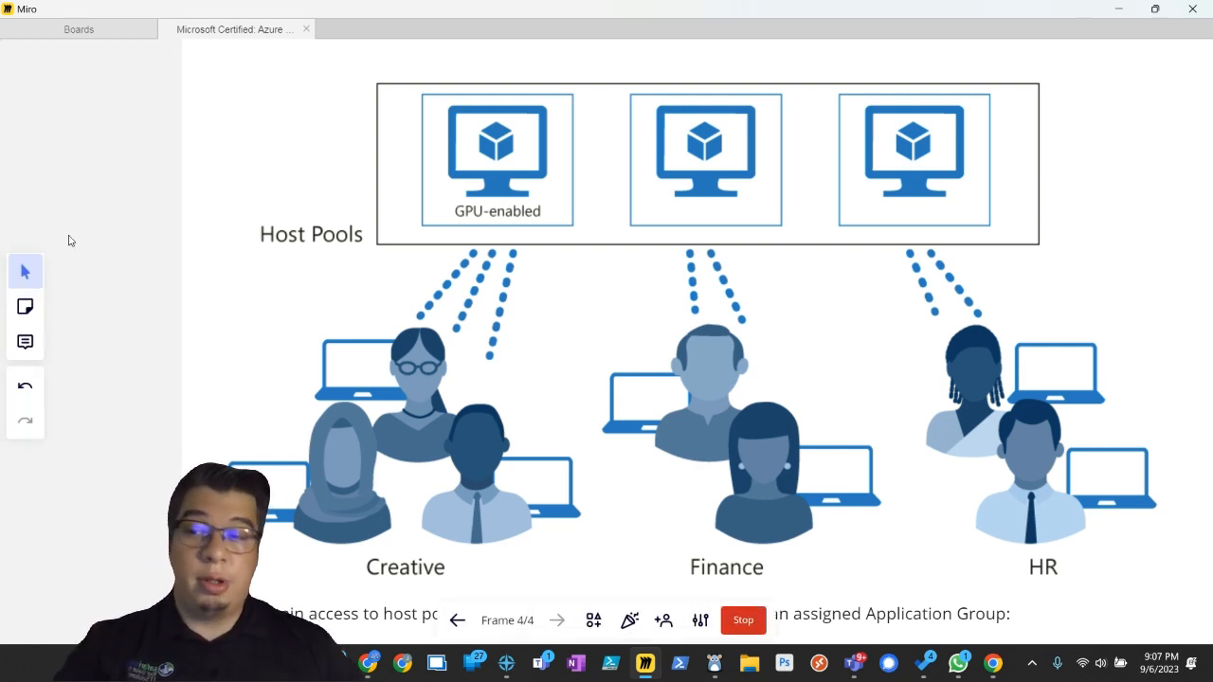
mouse_move(147, 278)
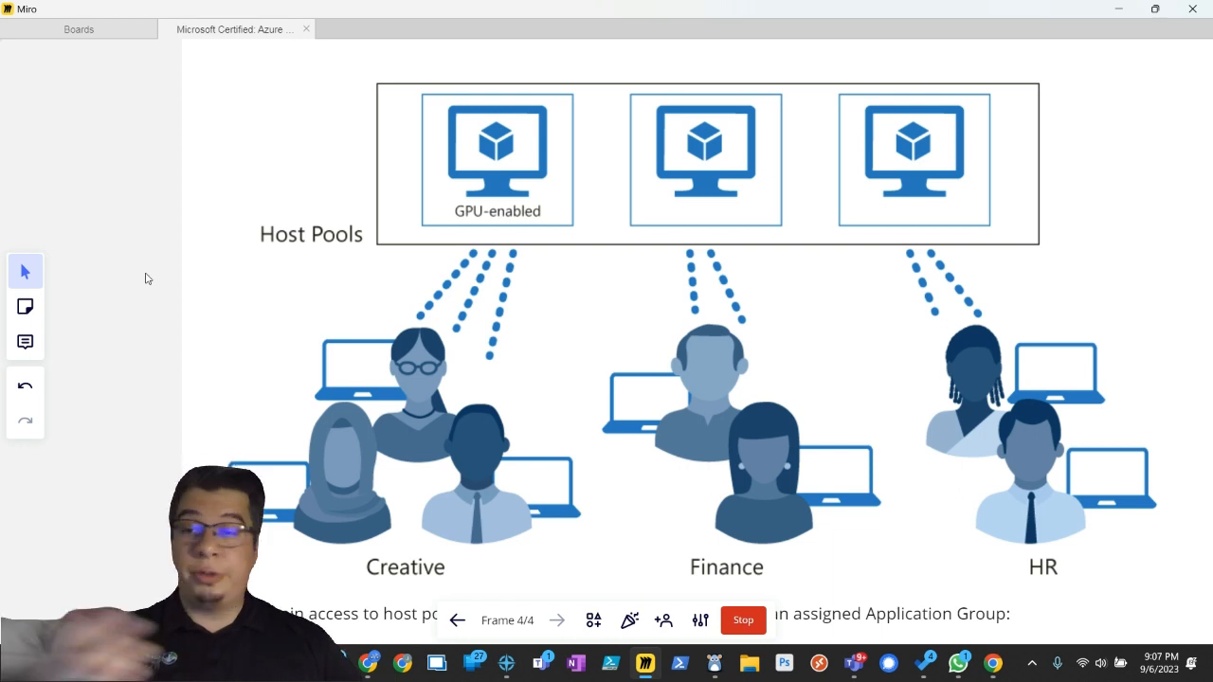
mouse_move(127, 378)
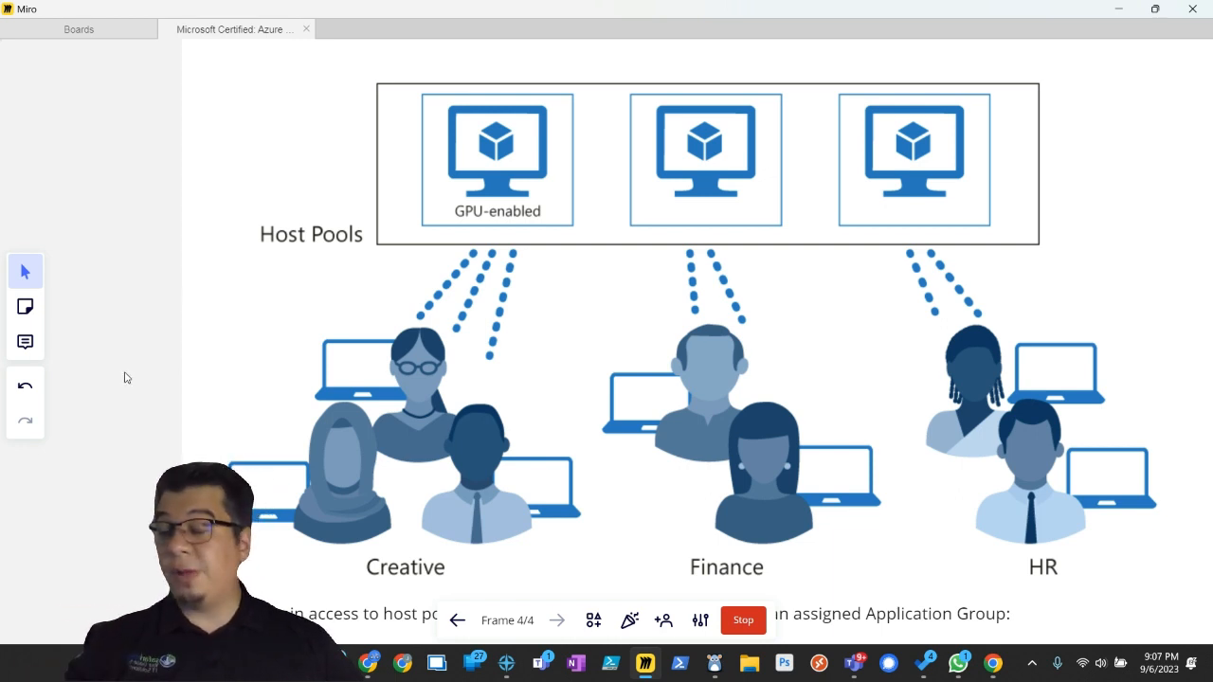
mouse_move(132, 514)
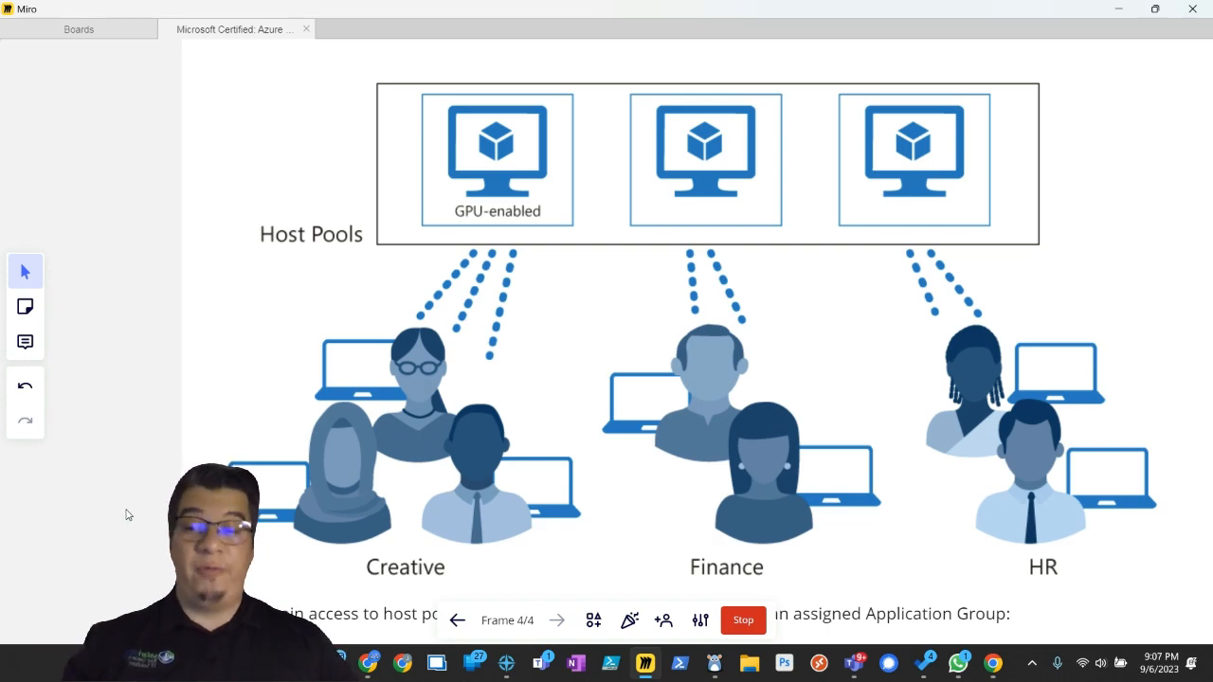
Step: Scroll past the host pools diagram to the Pooled and Personal host pool illustrations
scroll(down, 3)
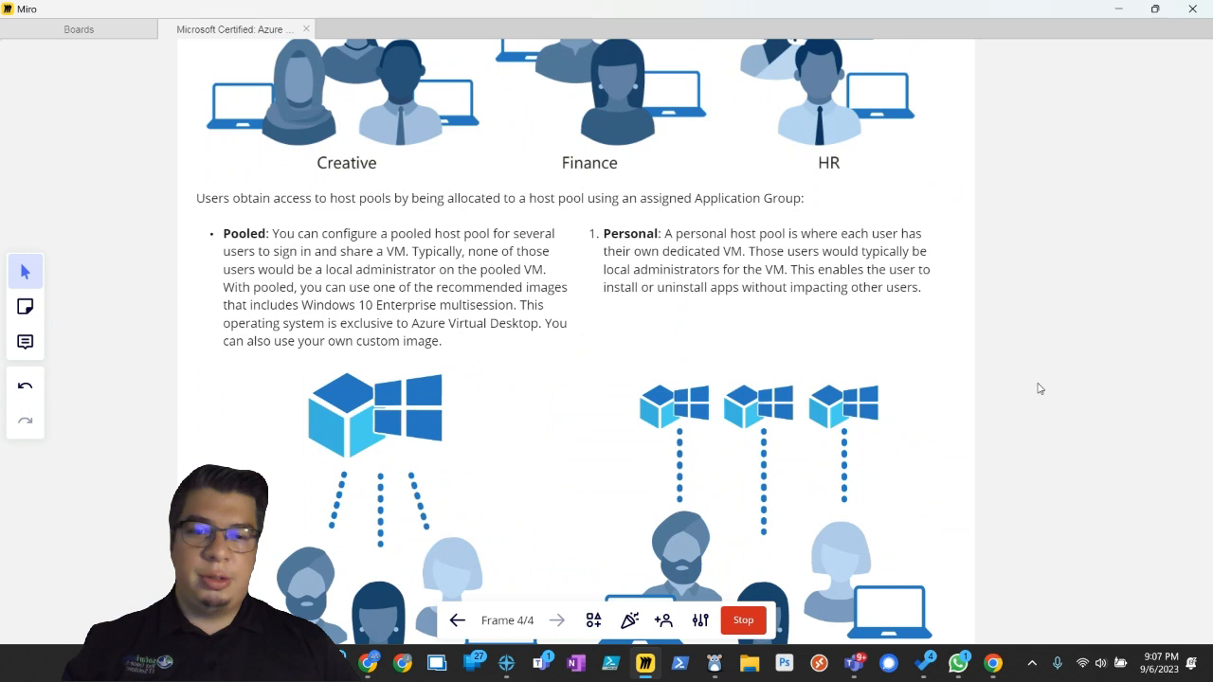
mouse_move(1085, 419)
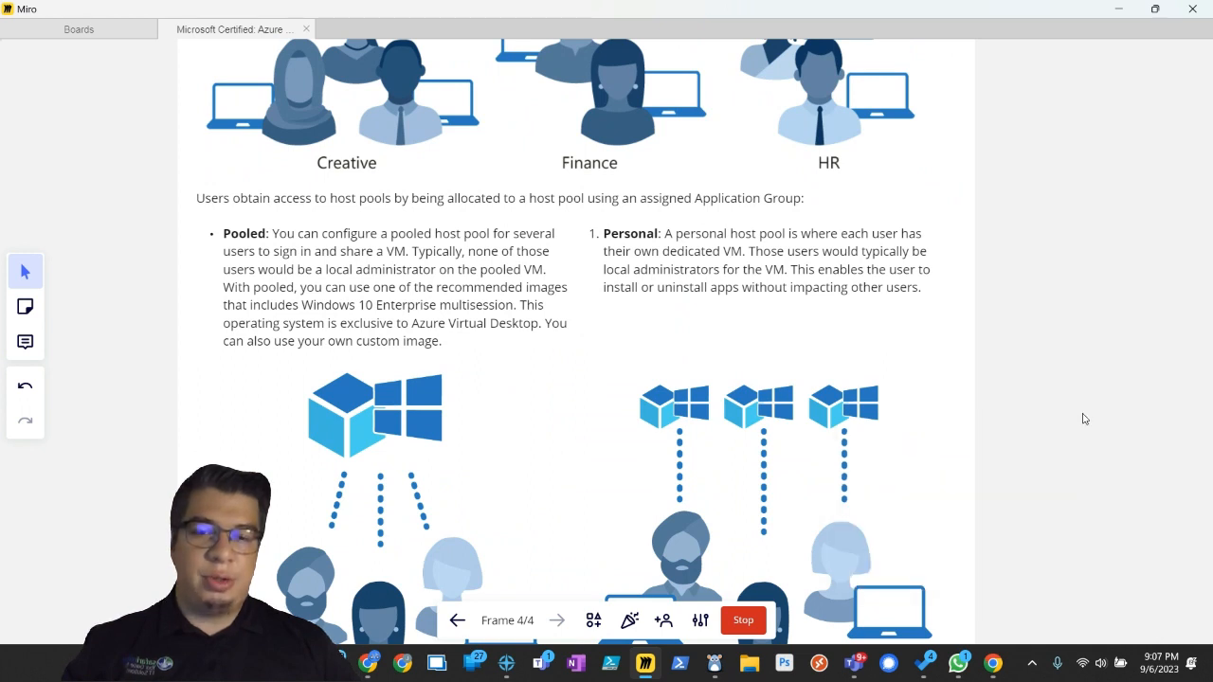
scroll(down, 3)
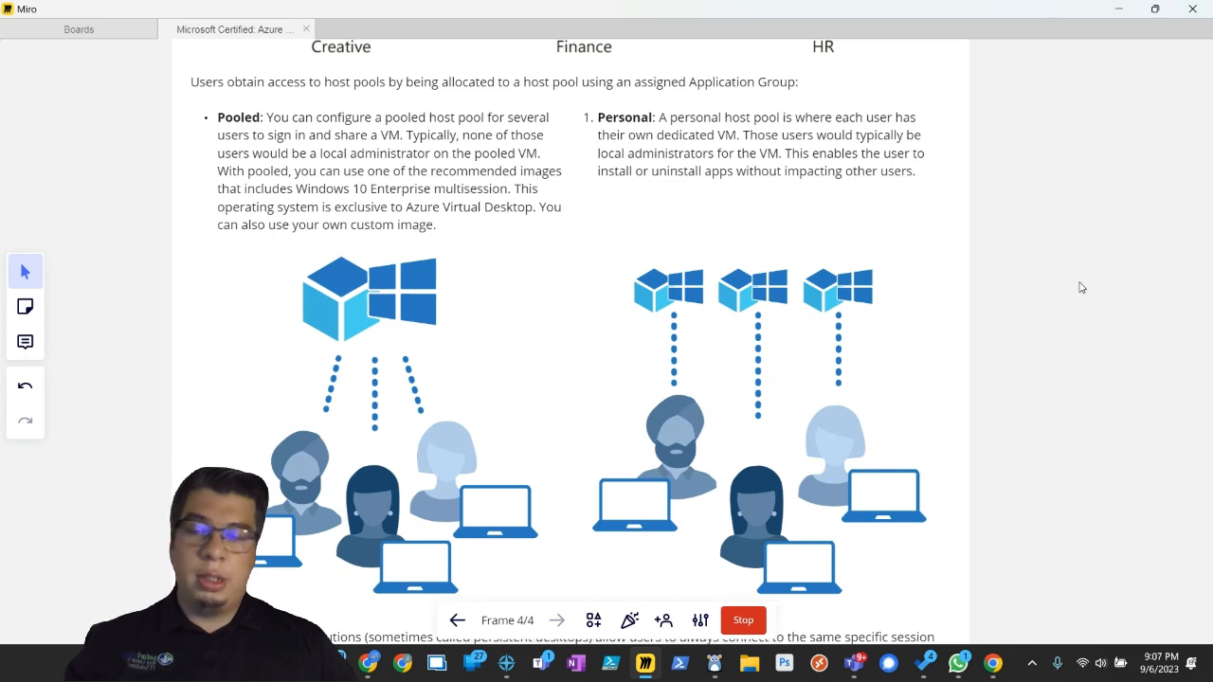
mouse_move(609, 236)
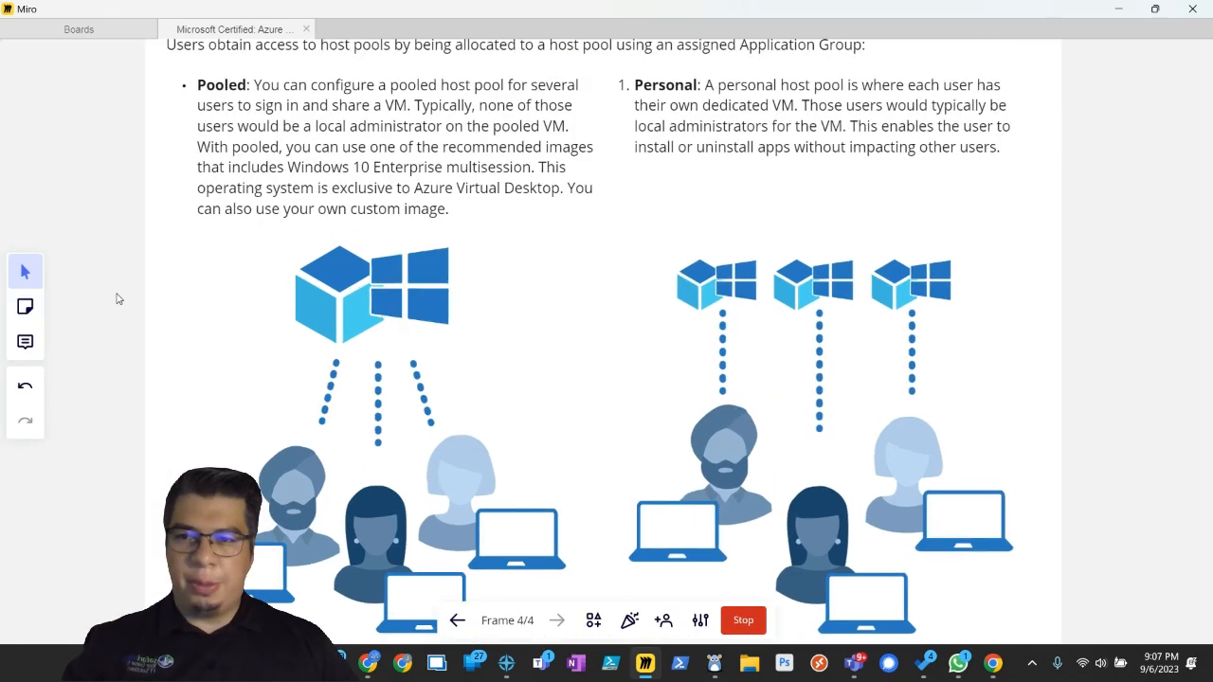
scroll(down, 3)
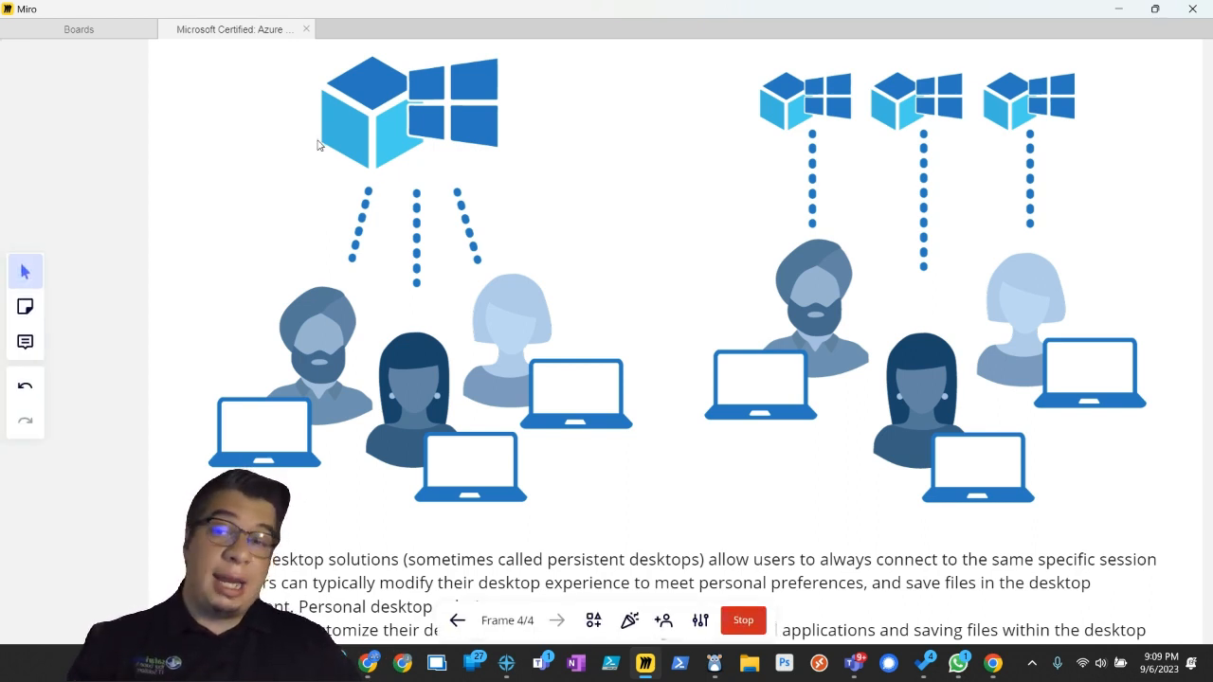
mouse_move(331, 155)
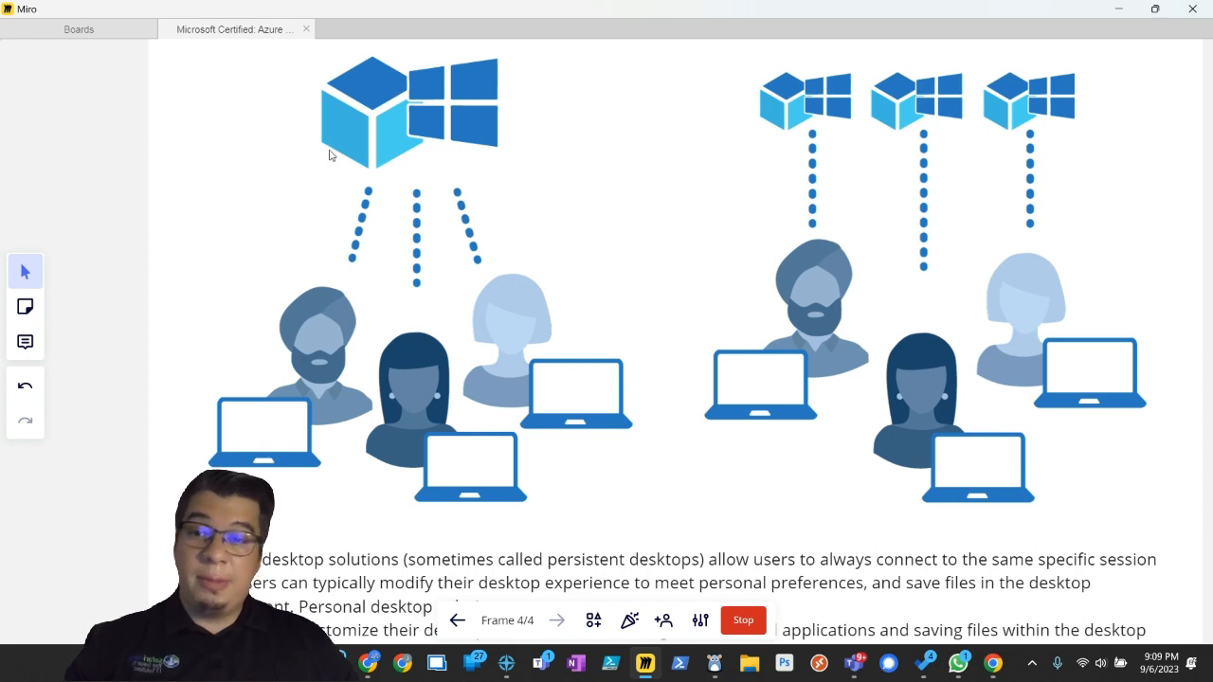
mouse_move(191, 196)
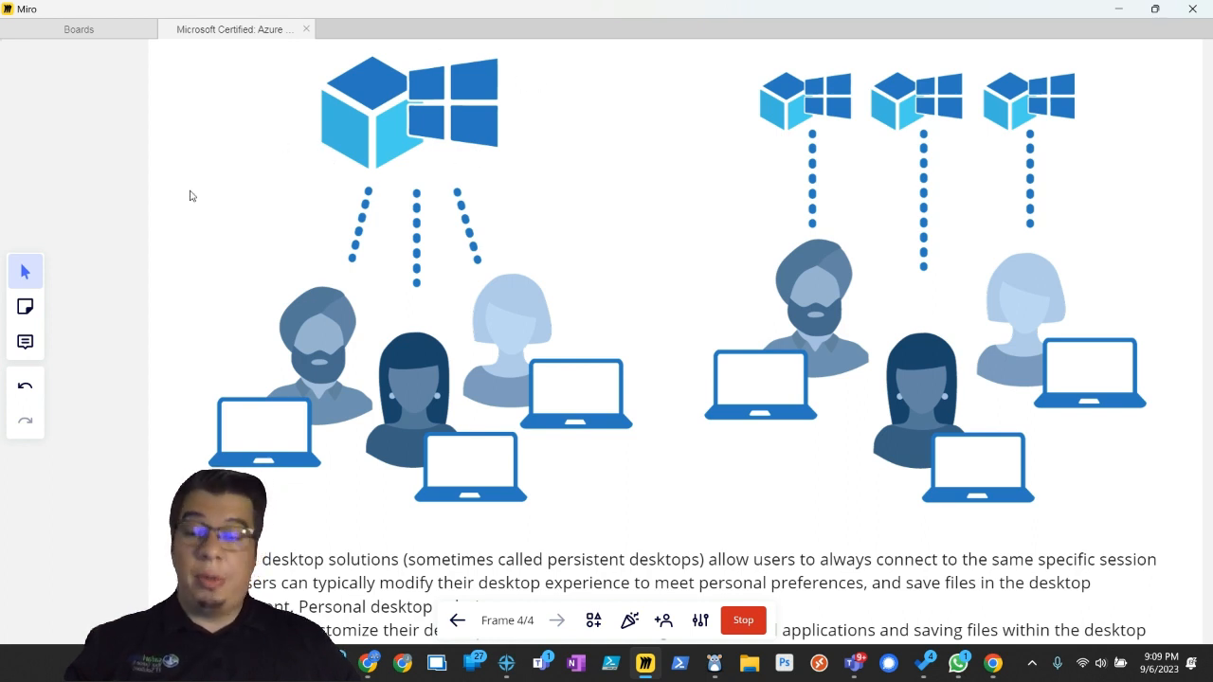
mouse_move(486, 383)
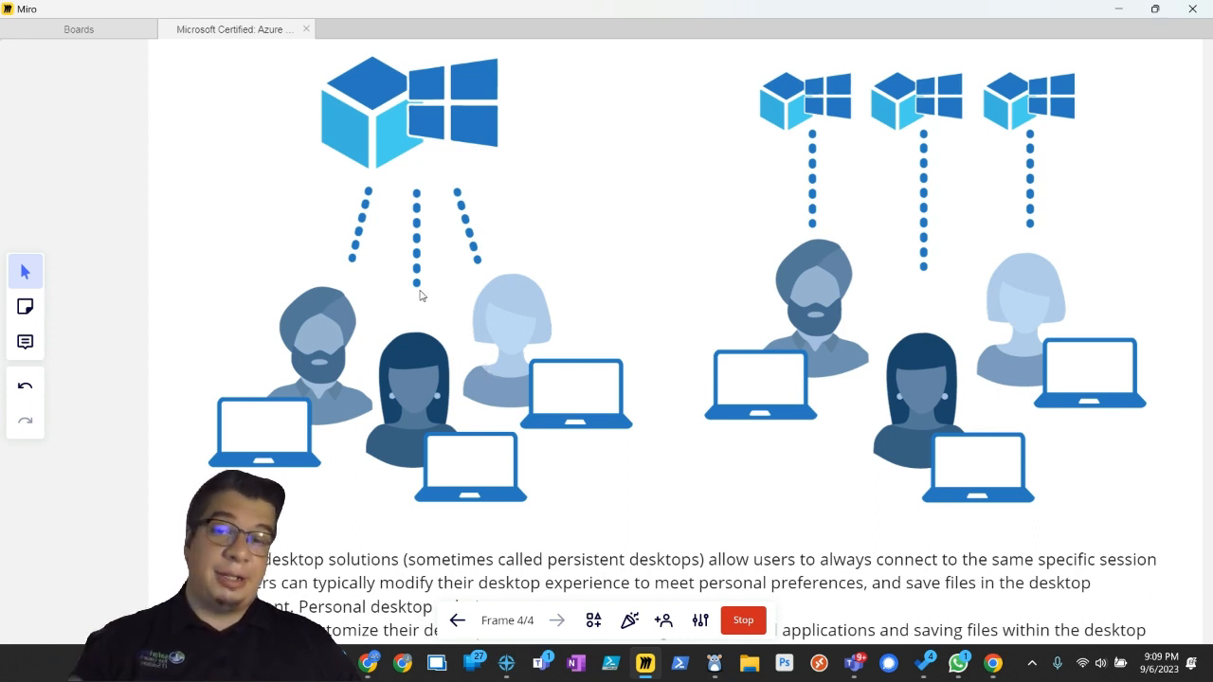
mouse_move(459, 210)
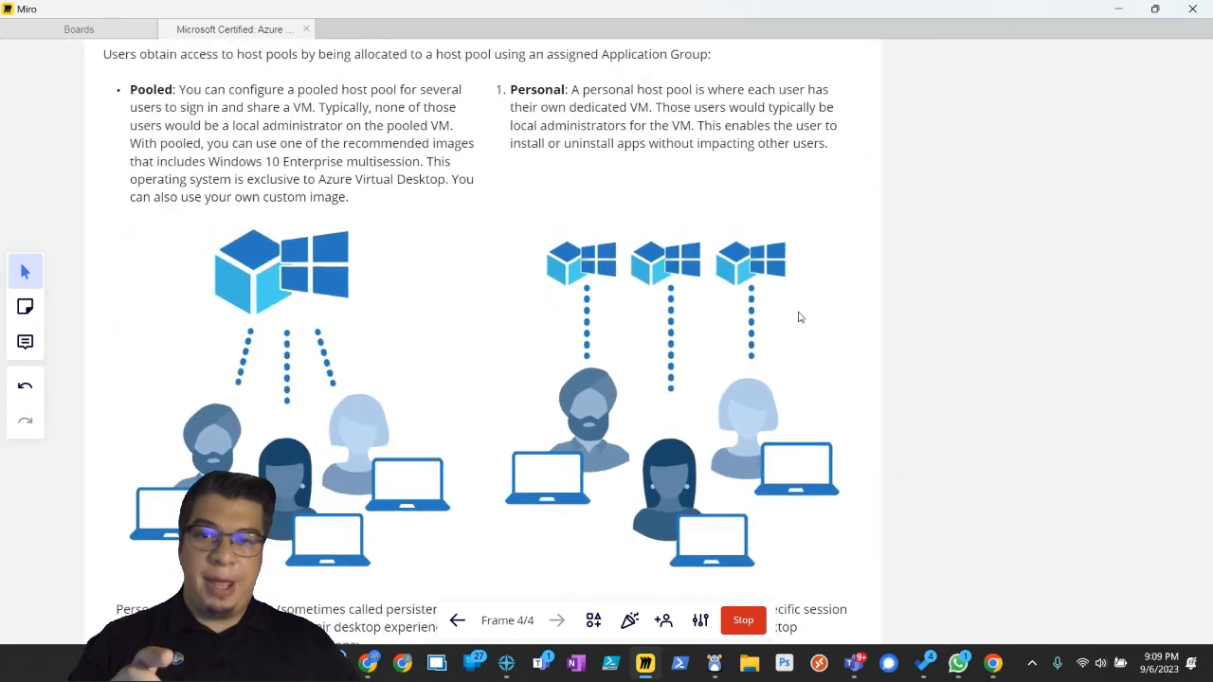
Step: Scroll down to the Azure diagram of three session hosts linked to one connection point
scroll(down, 3)
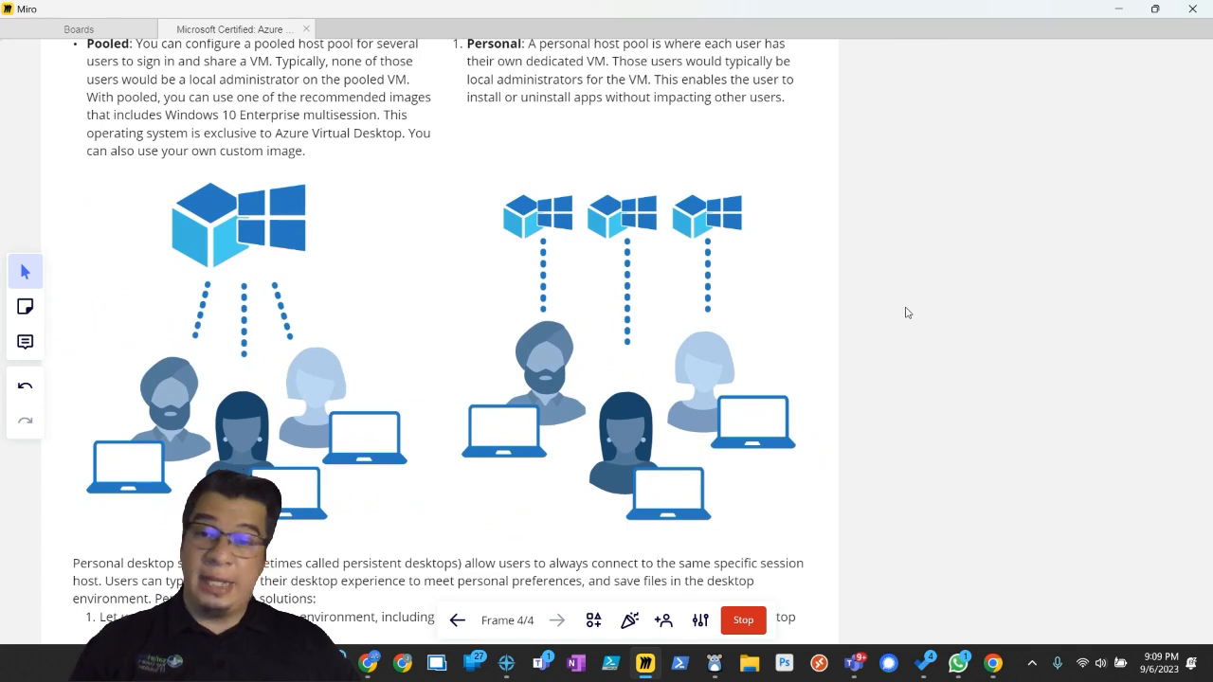
mouse_move(844, 312)
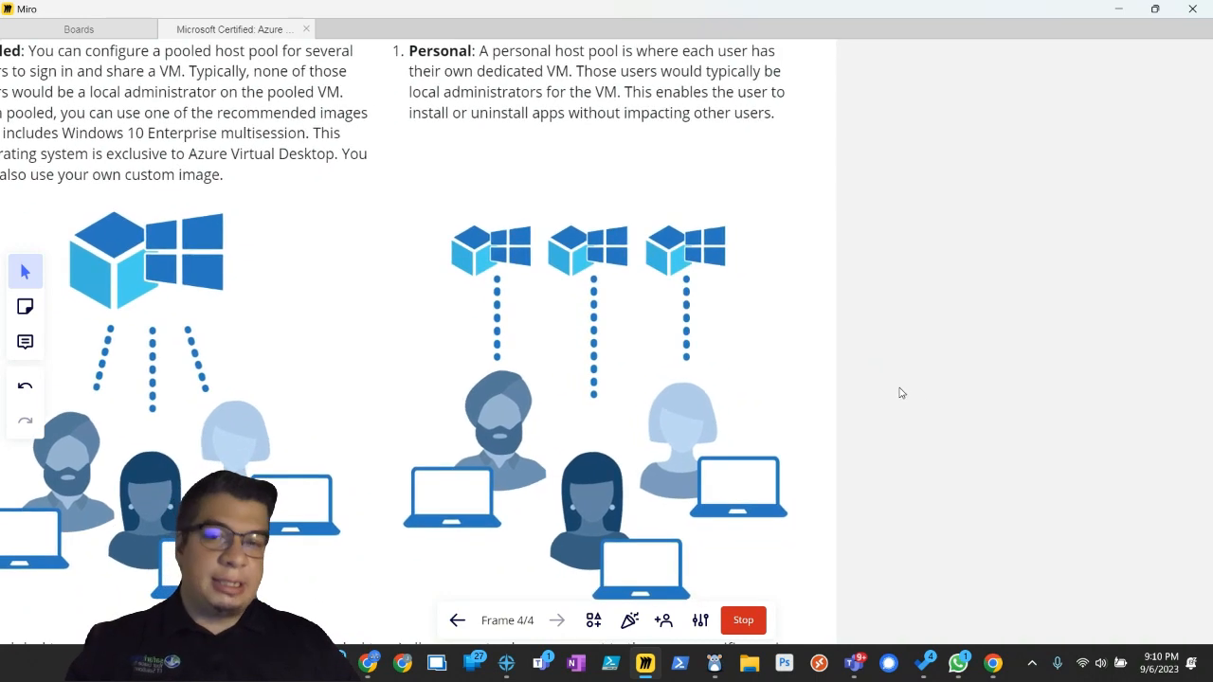
scroll(down, 3)
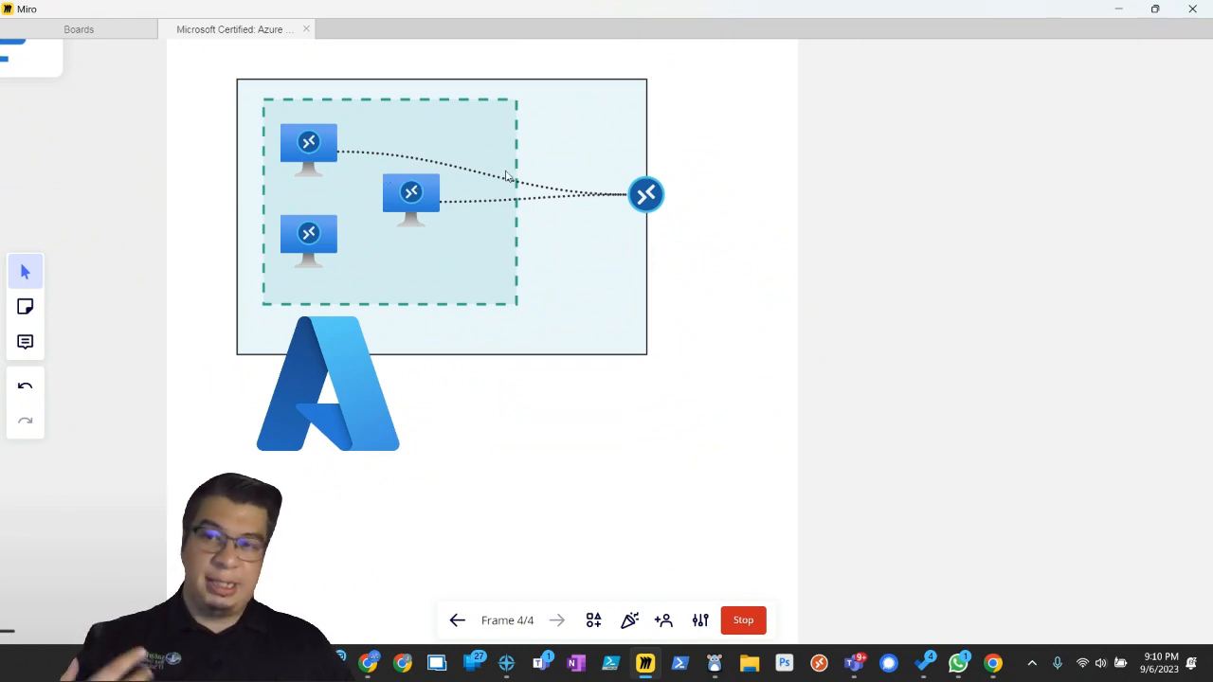
Step: Scroll back up to the Pooled and Personal illustrations above the persistent desktop text
scroll(down, 3)
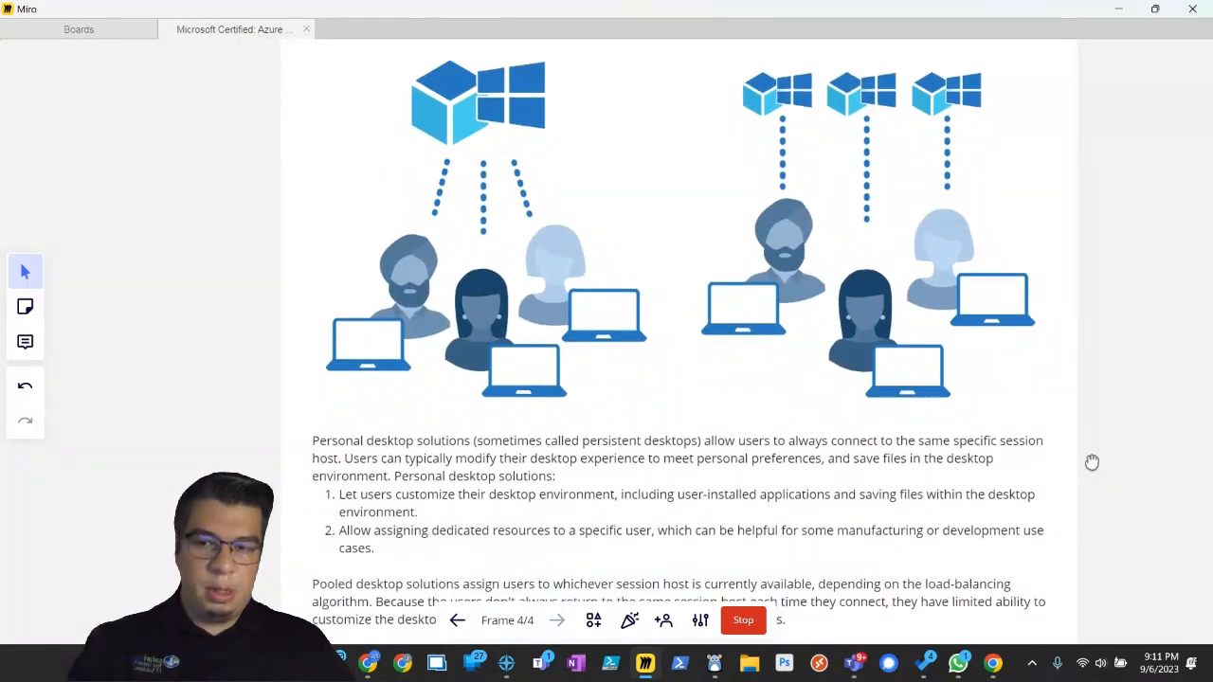
scroll(down, 3)
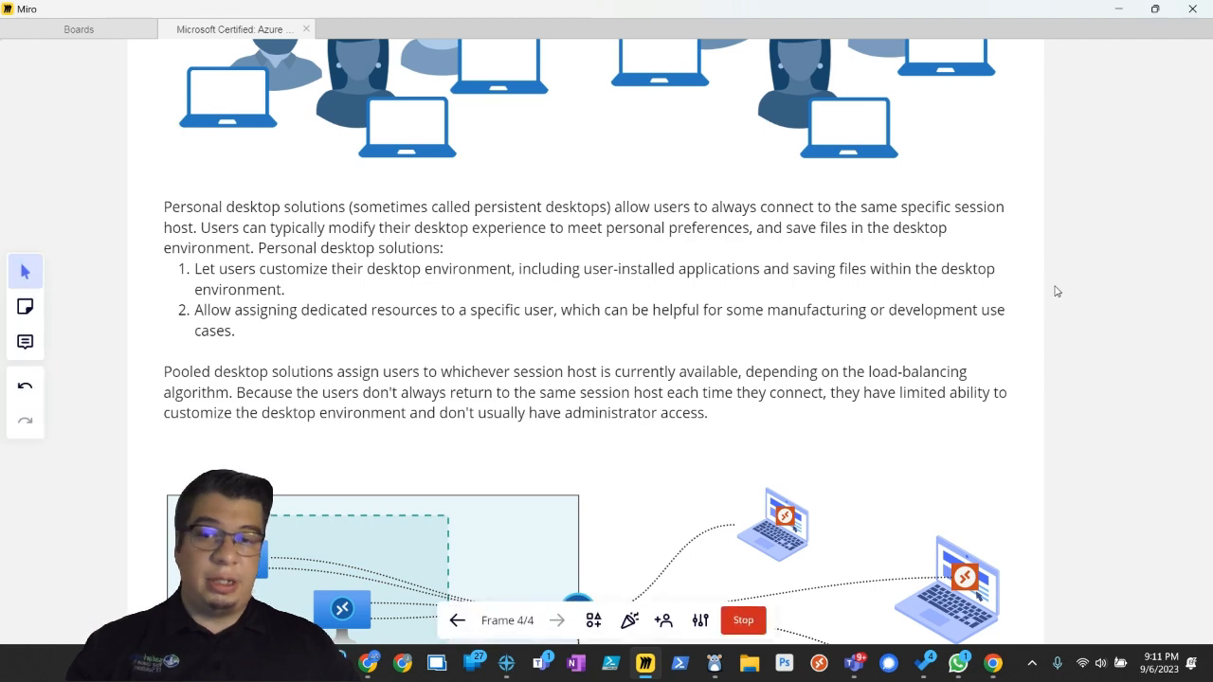
mouse_move(1074, 221)
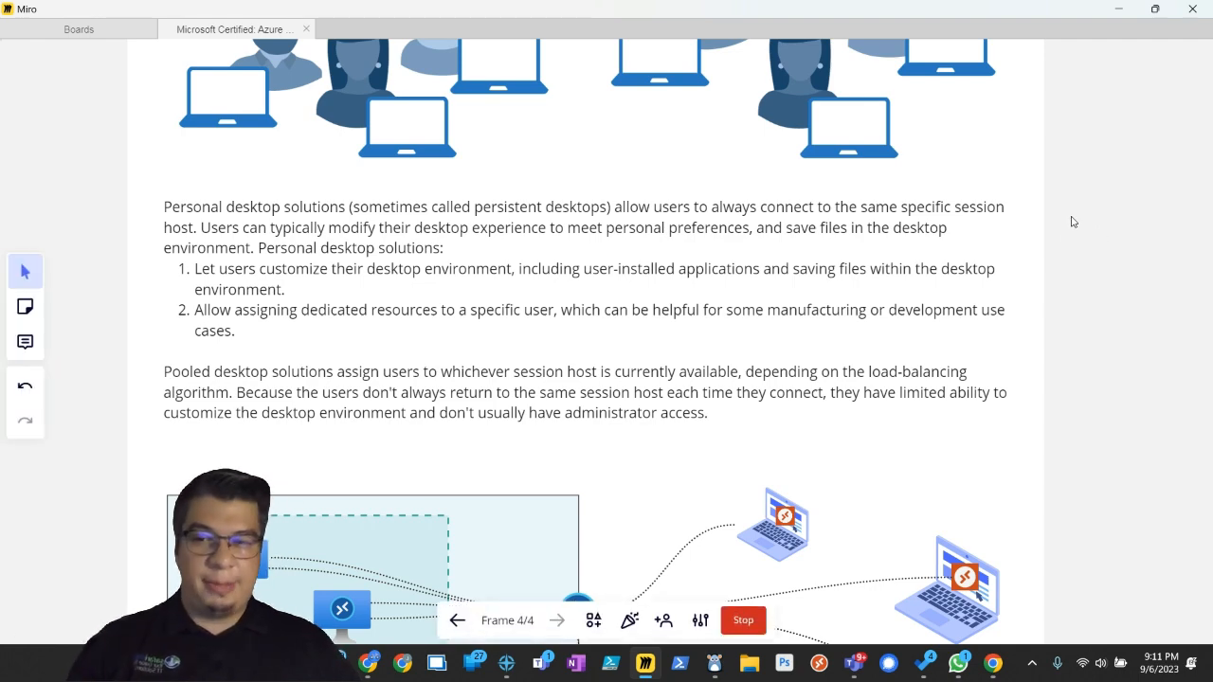
scroll(up, 3)
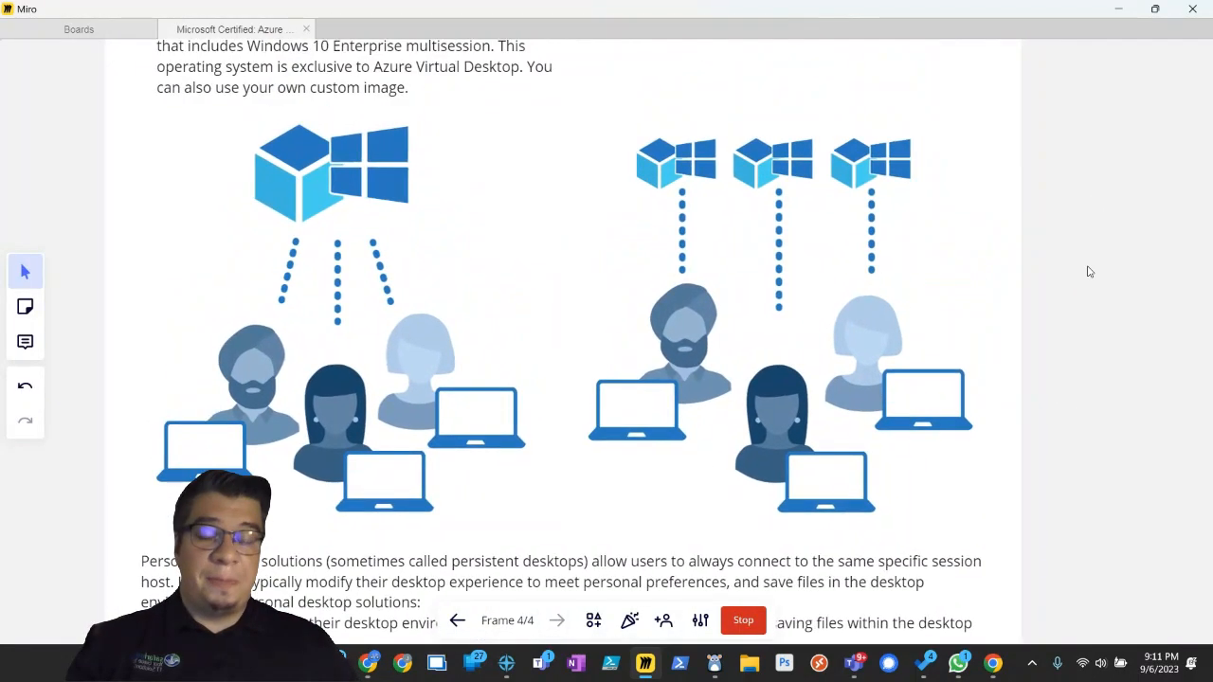
Step: Scroll down past the illustrations to the personal and pooled desktop solution paragraphs
scroll(down, 3)
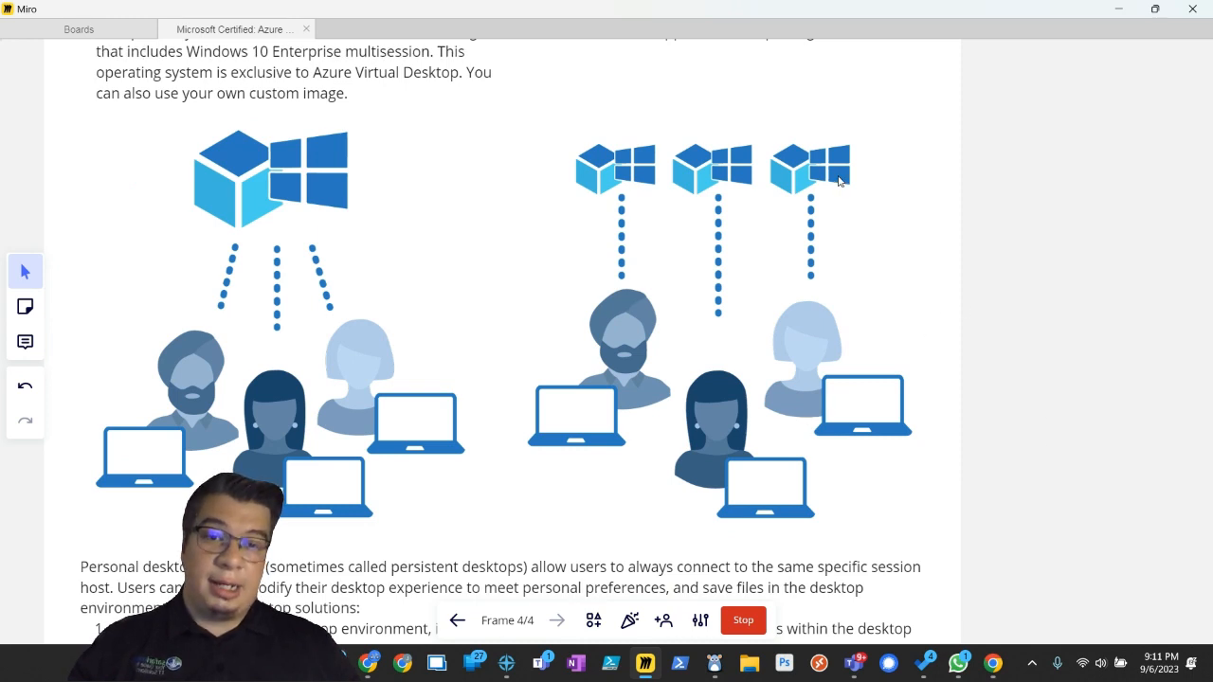
mouse_move(815, 258)
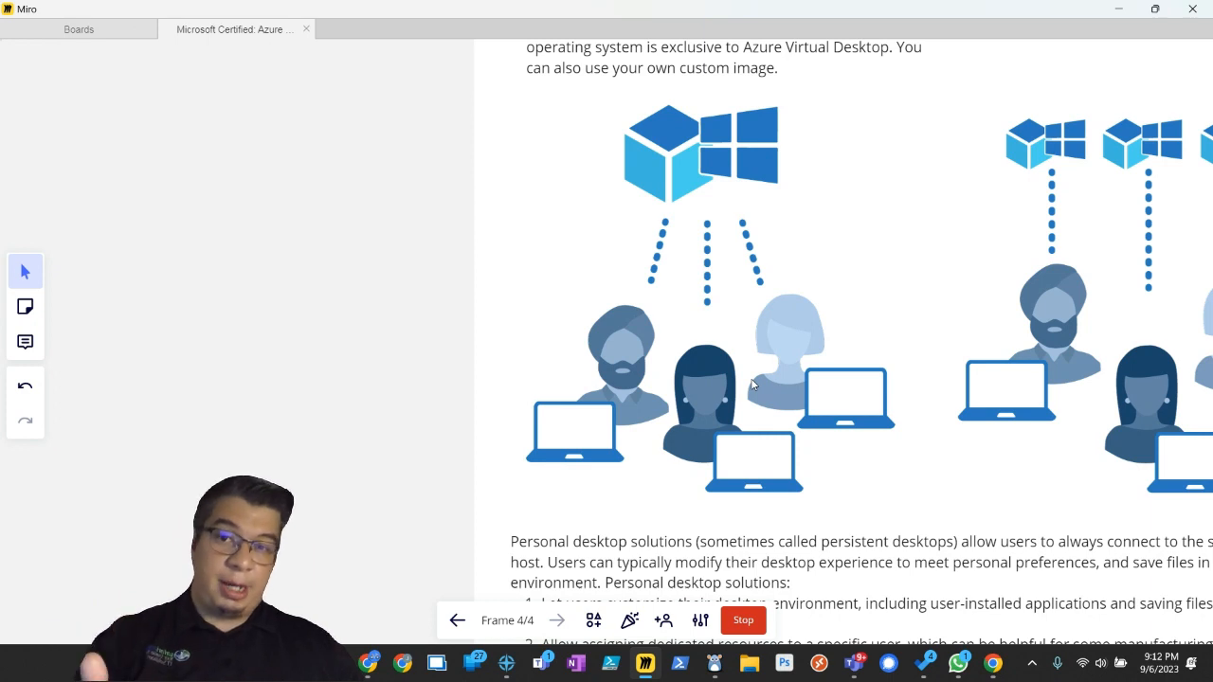
mouse_move(551, 456)
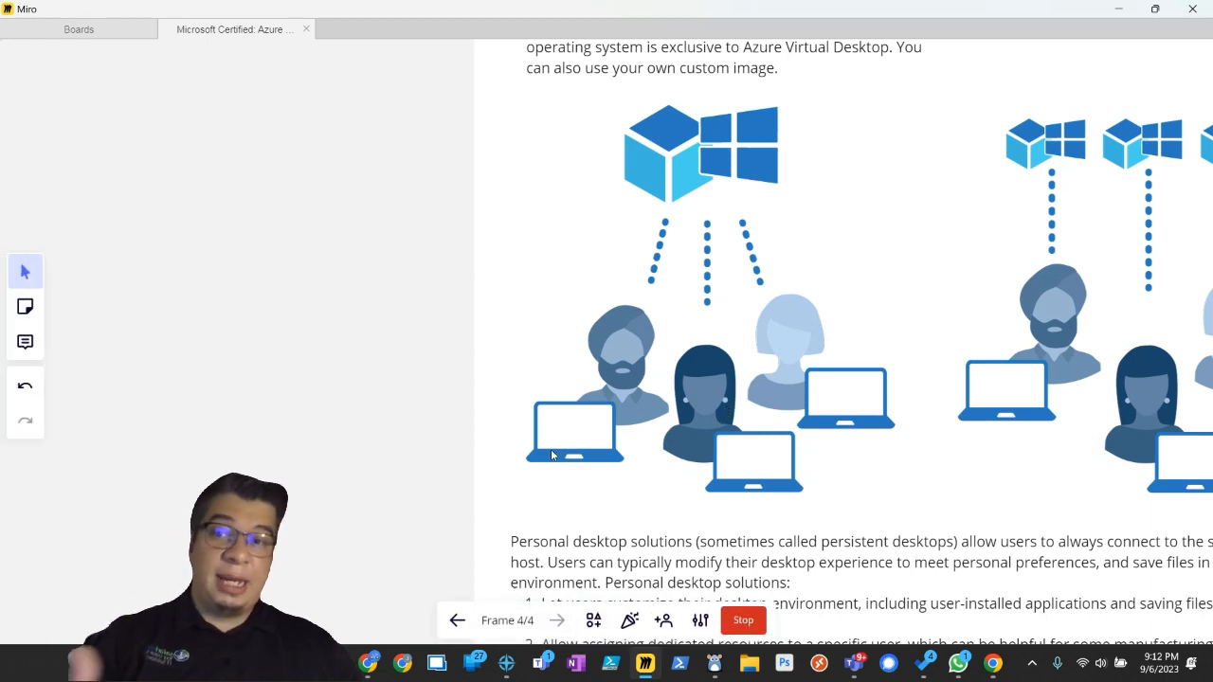
mouse_move(596, 305)
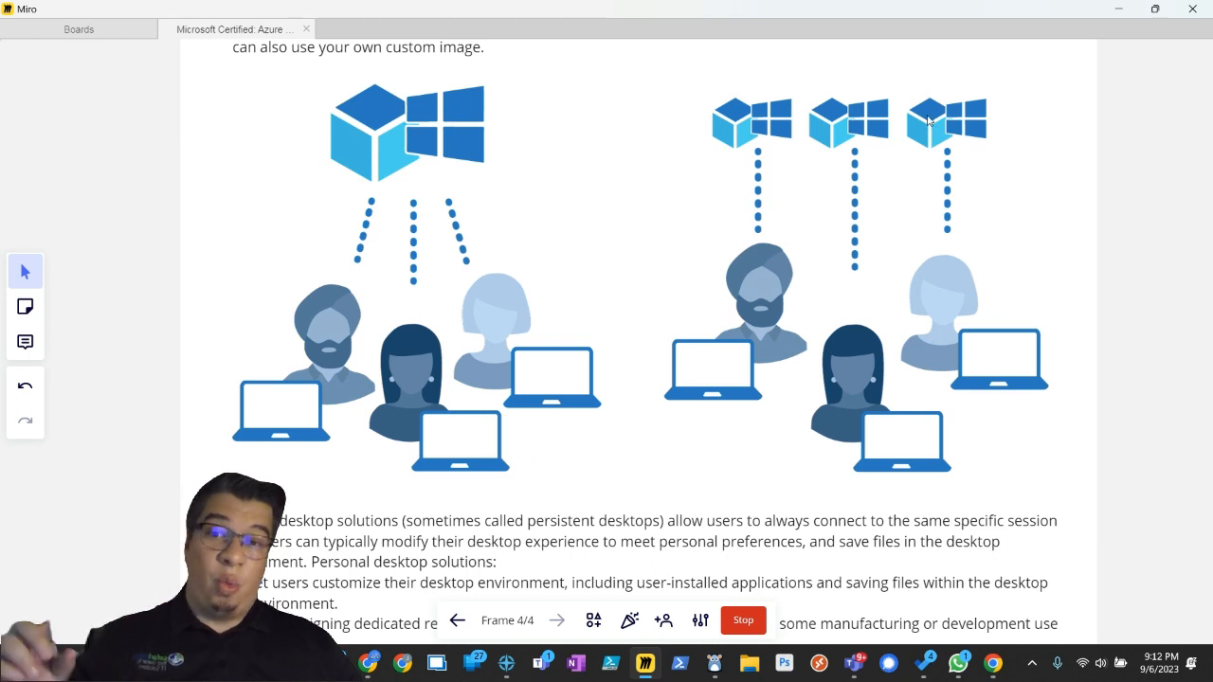
mouse_move(982, 140)
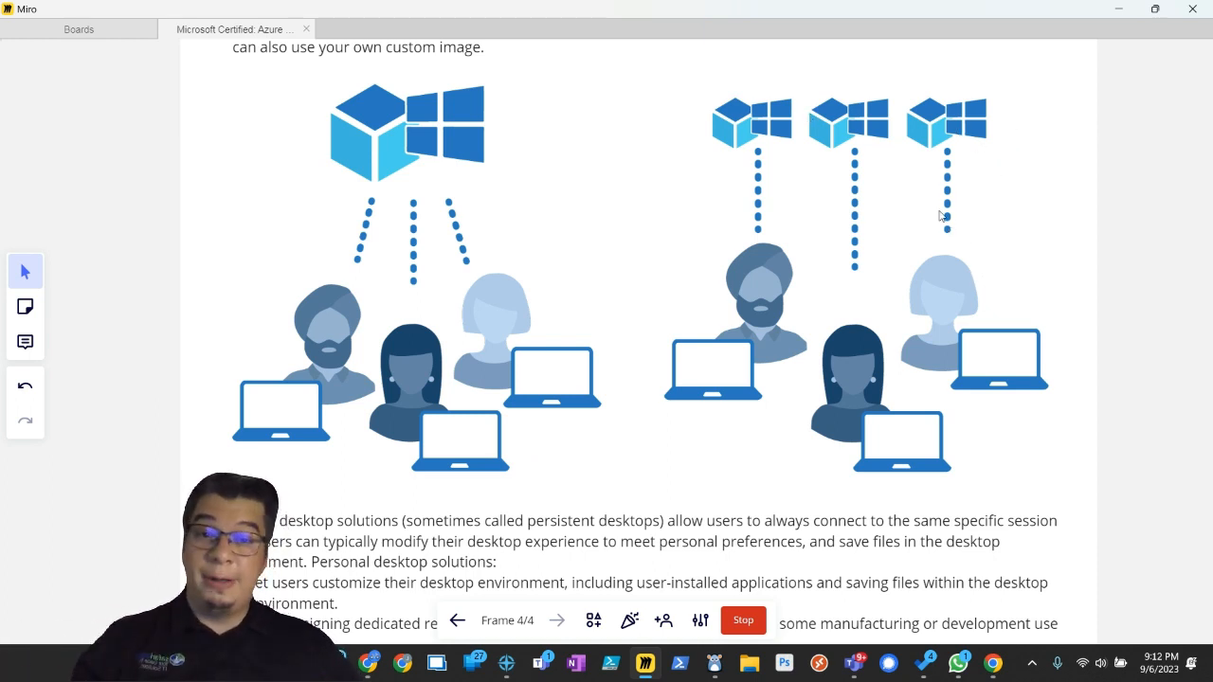
mouse_move(976, 246)
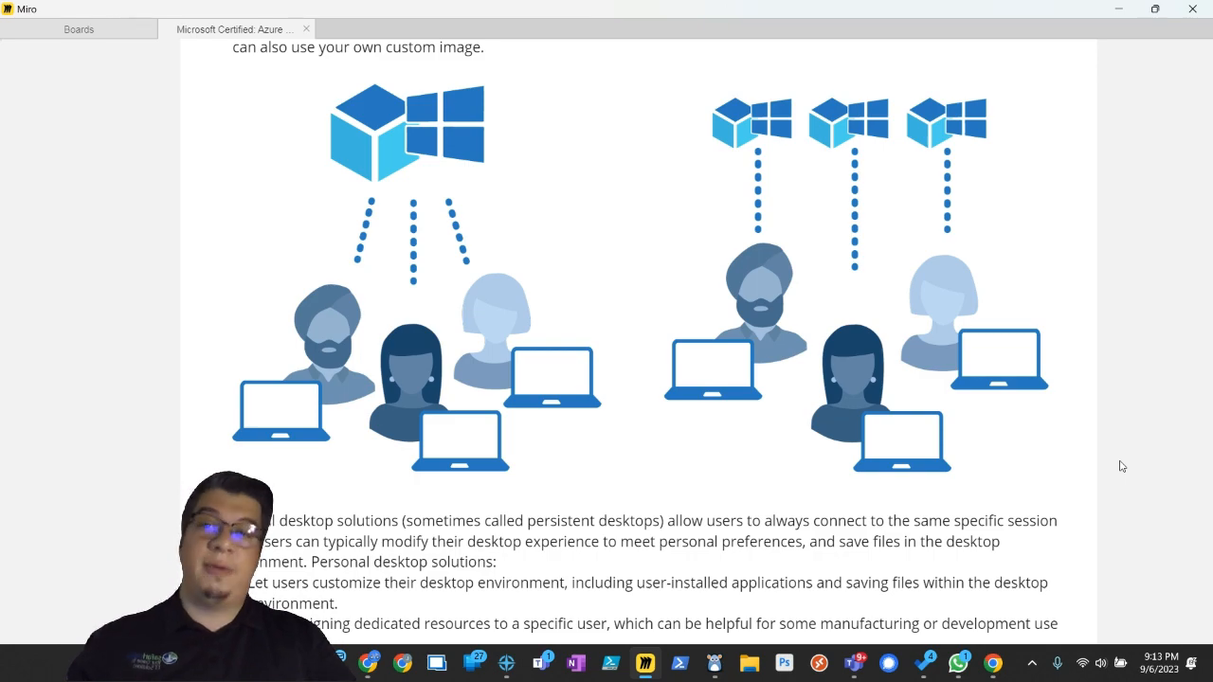
scroll(down, 3)
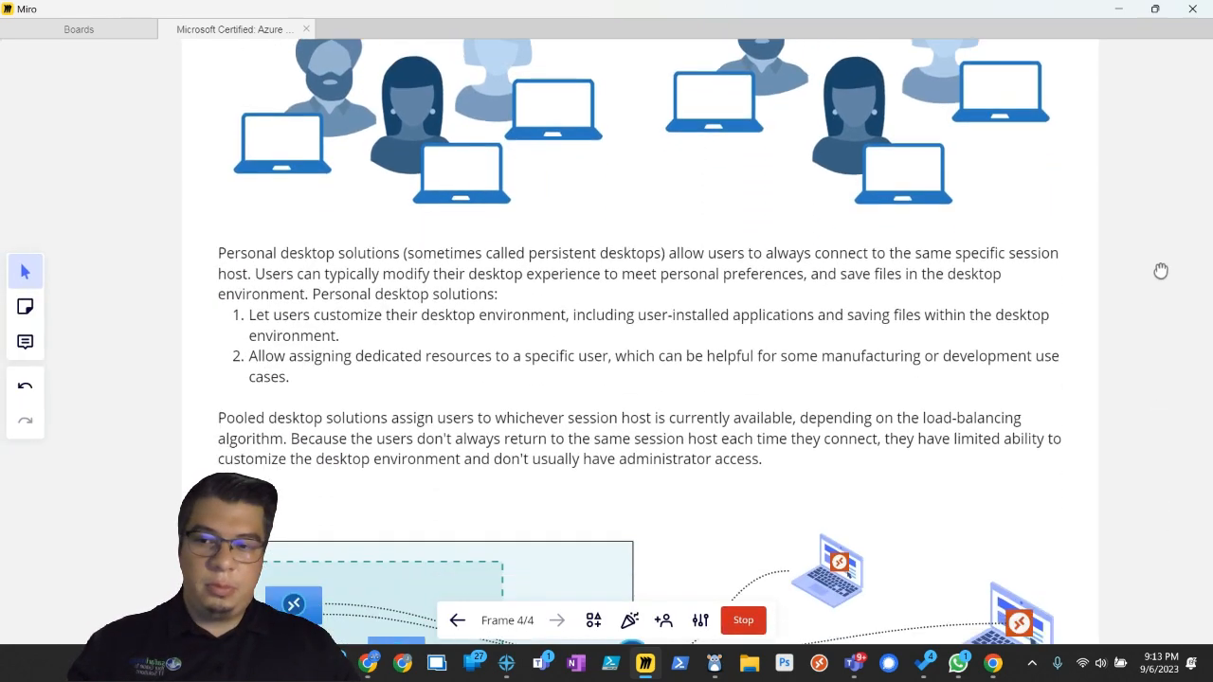
Step: Scroll down to the diagram of session hosts, connection hub and encrypted client links
scroll(down, 3)
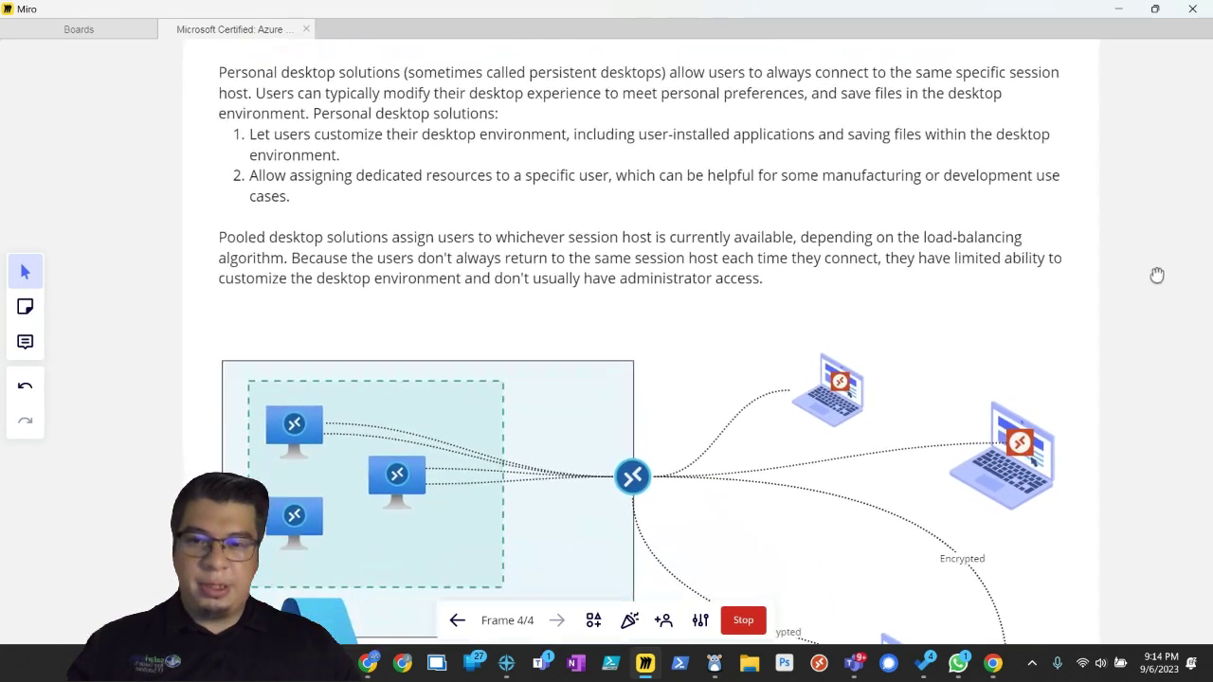
scroll(down, 3)
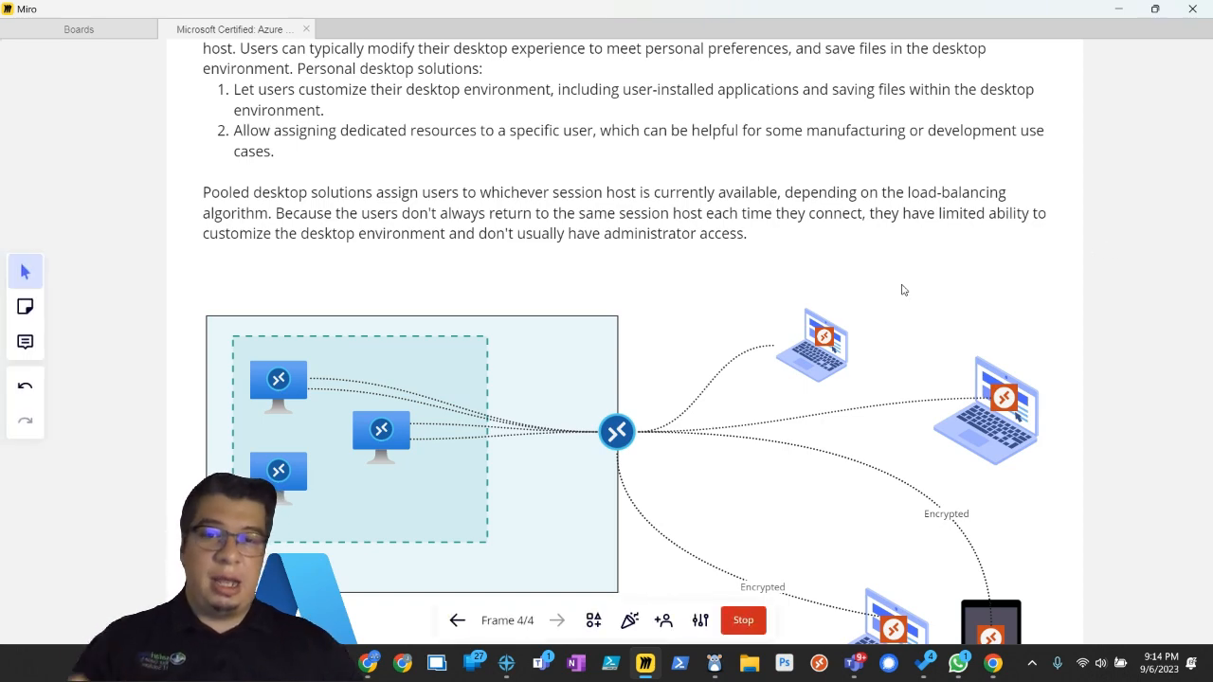
scroll(down, 3)
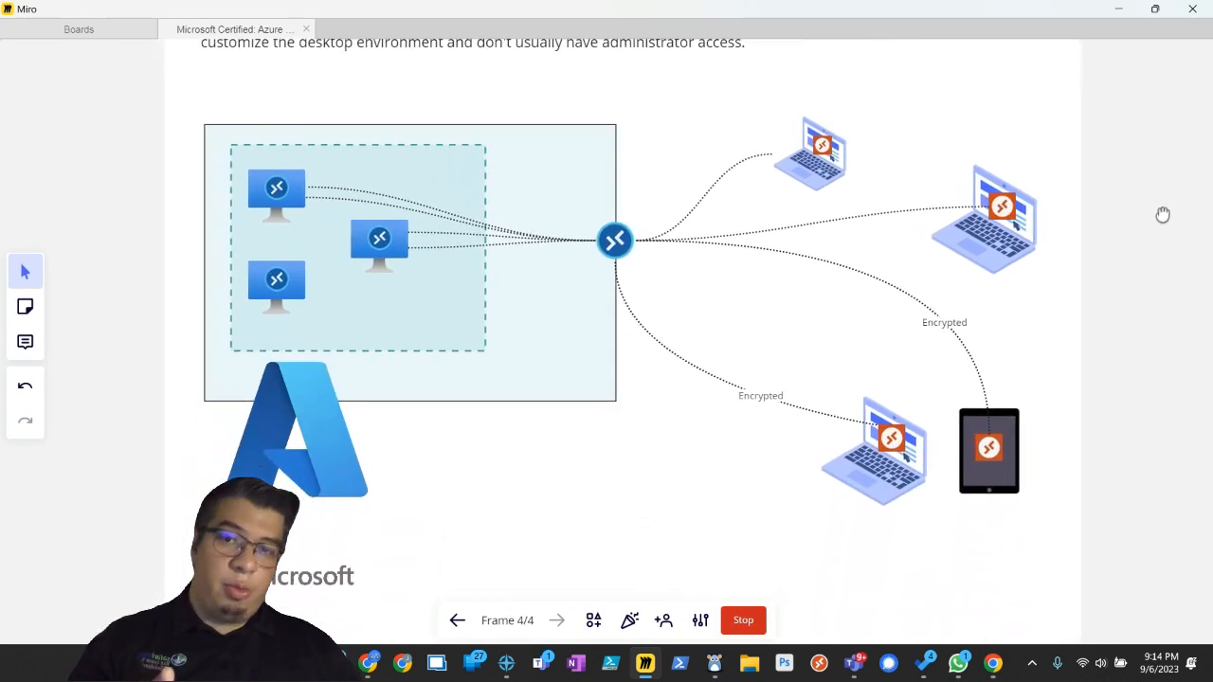
scroll(down, 3)
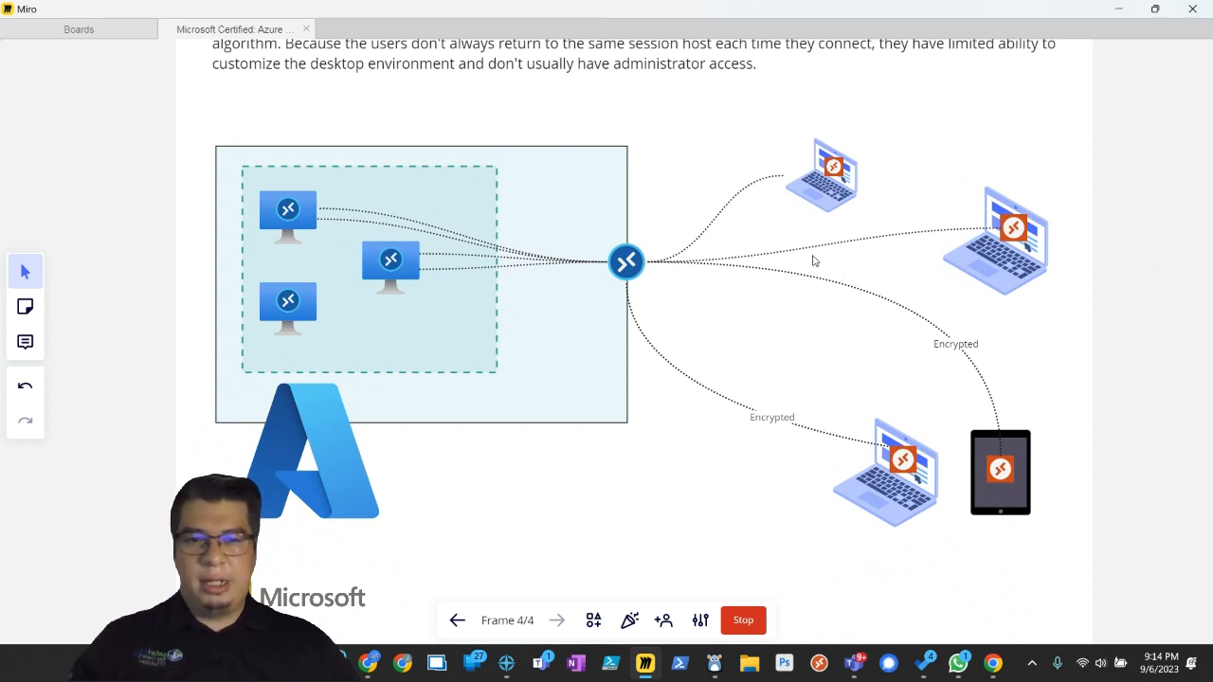
mouse_move(456, 223)
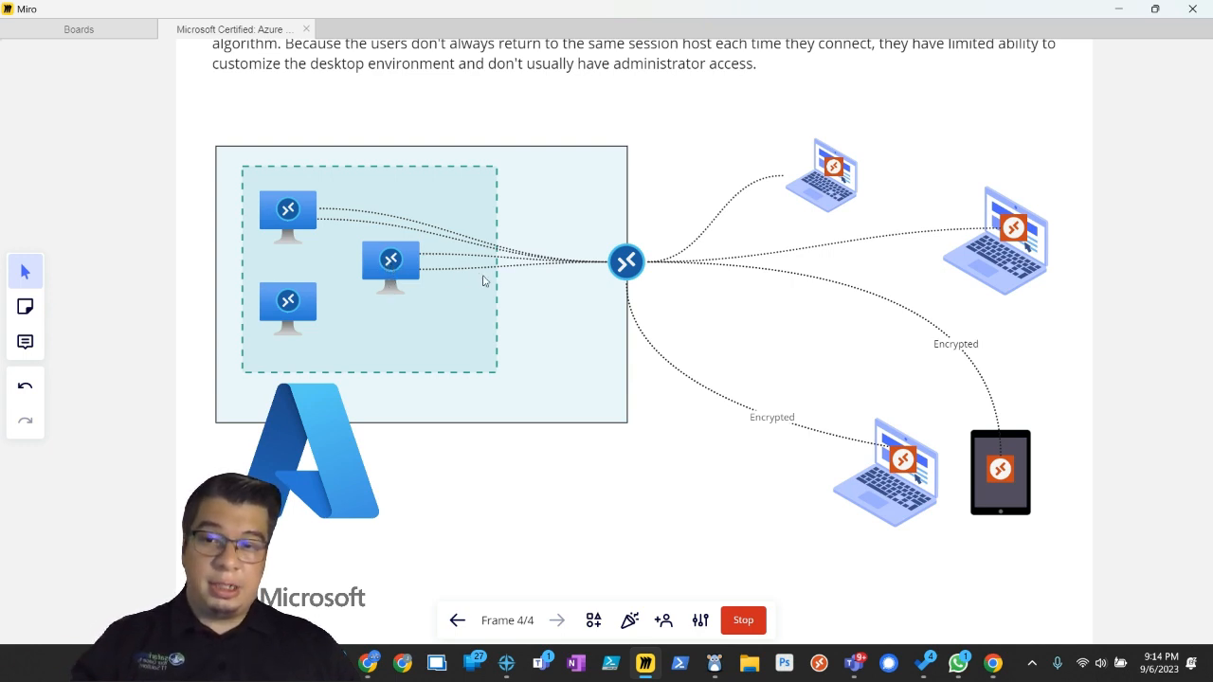
click(511, 260)
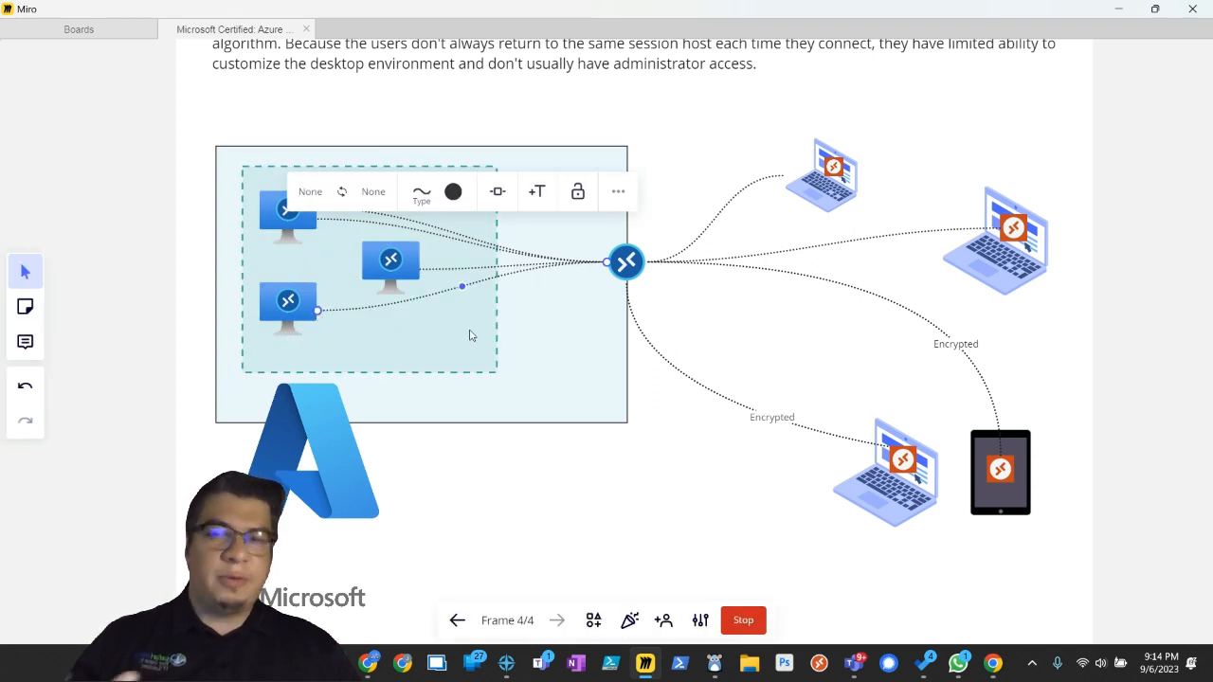
mouse_move(507, 391)
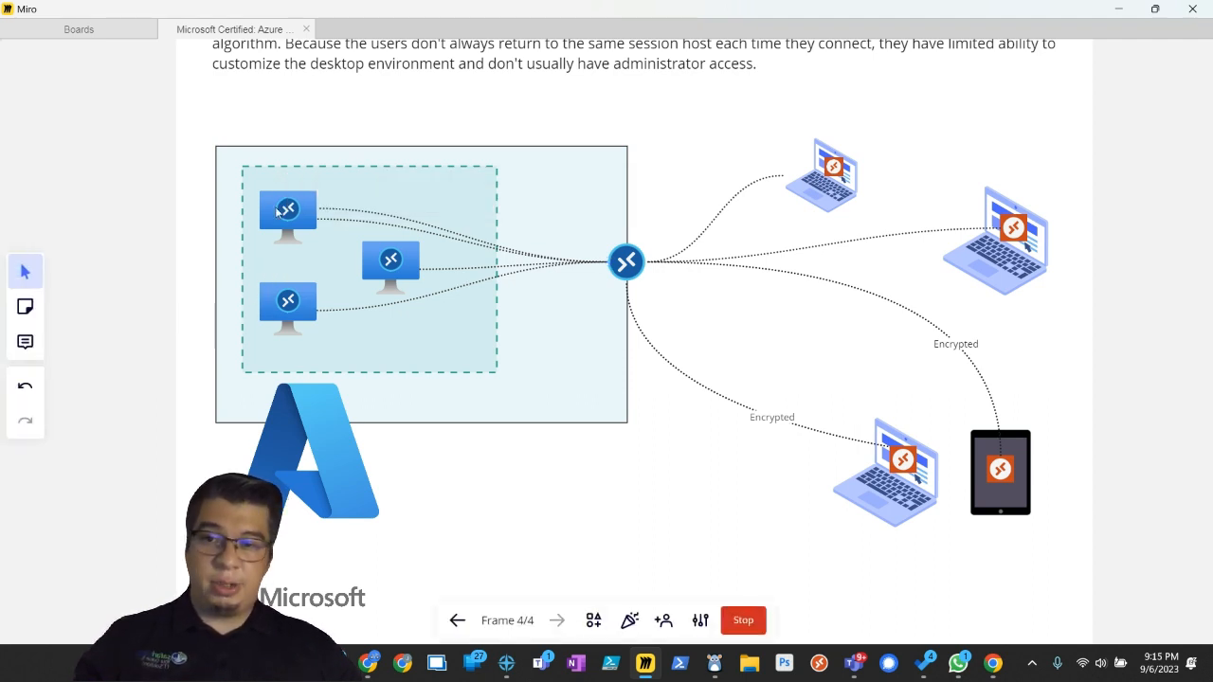
mouse_move(412, 292)
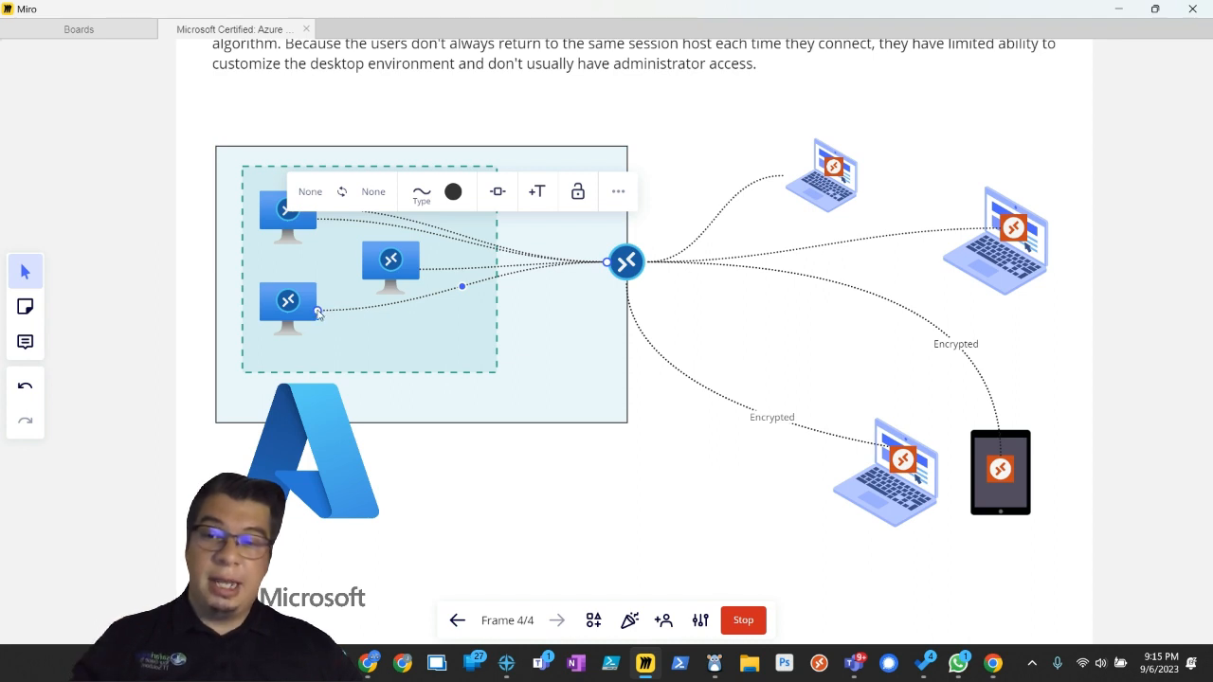
click(390, 261)
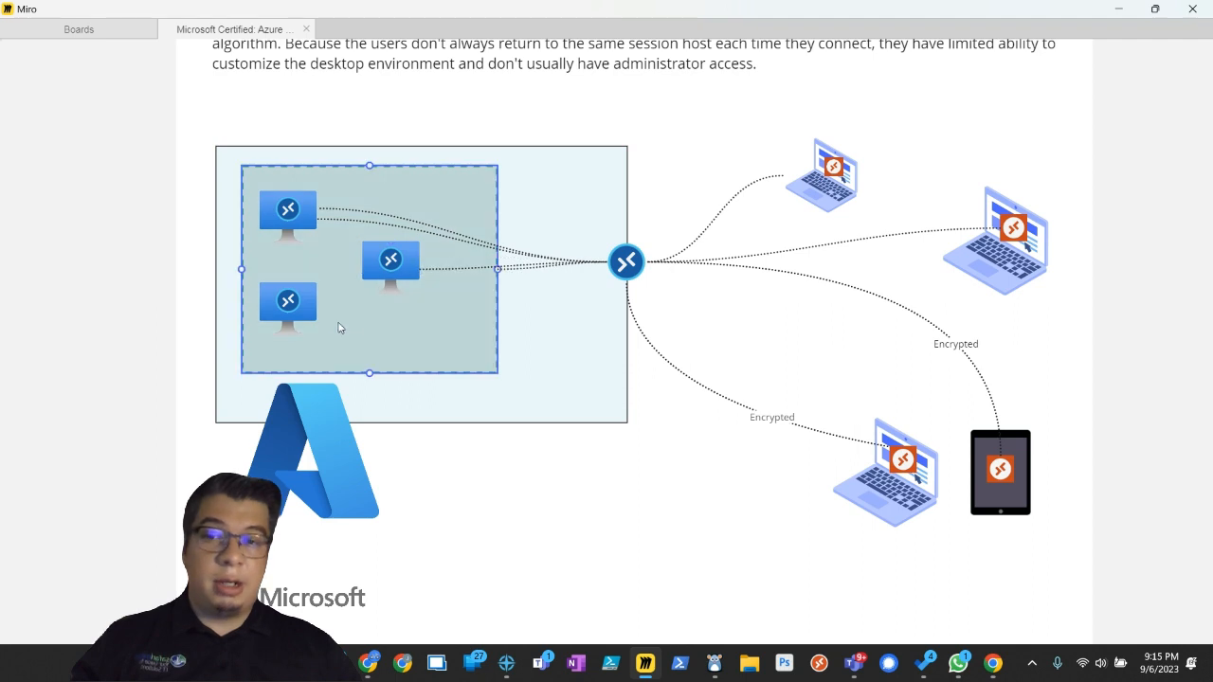
click(287, 301)
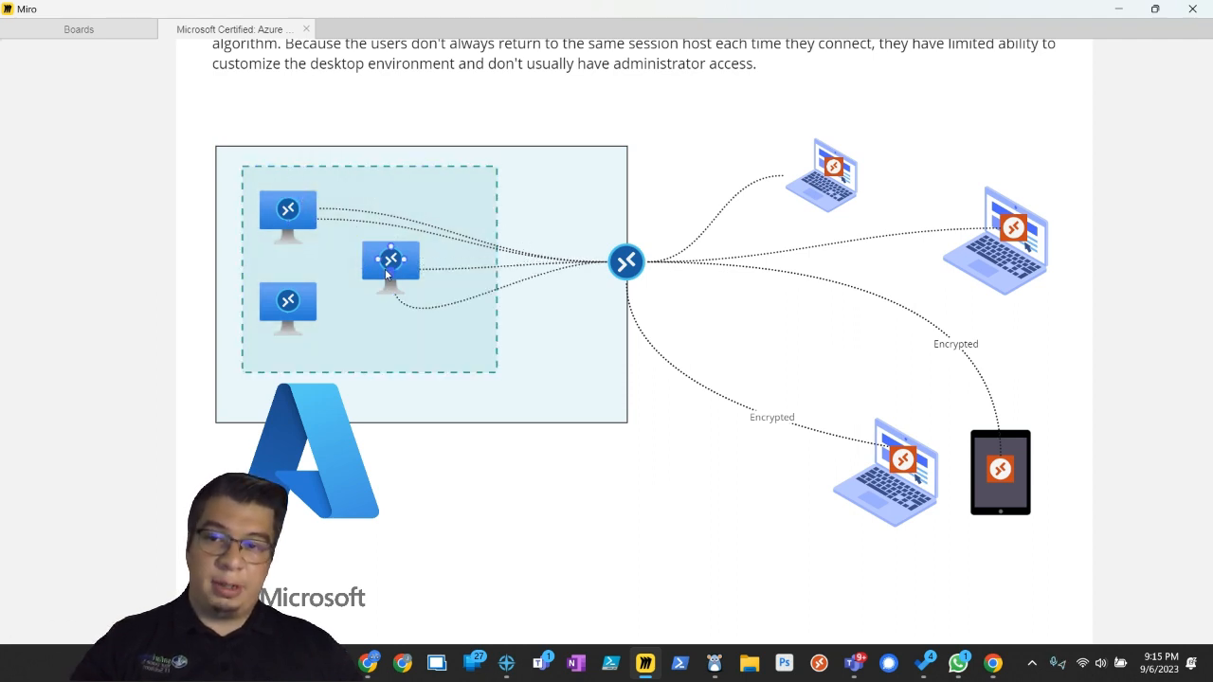
click(287, 303)
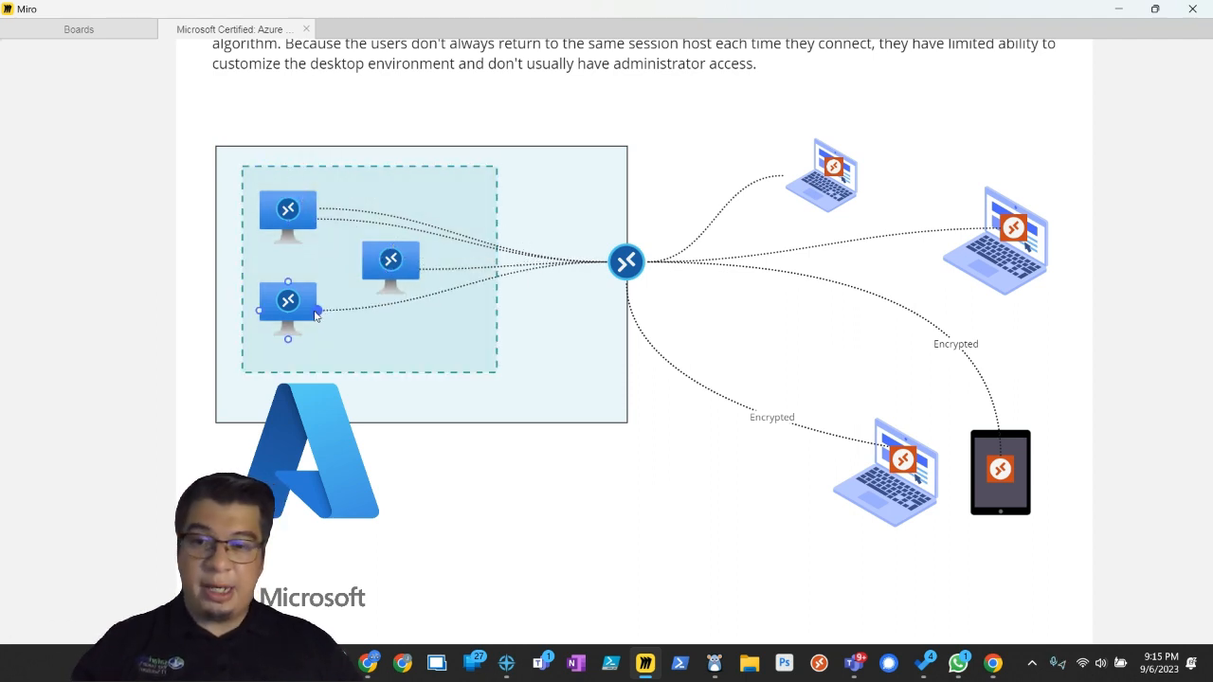
click(317, 312)
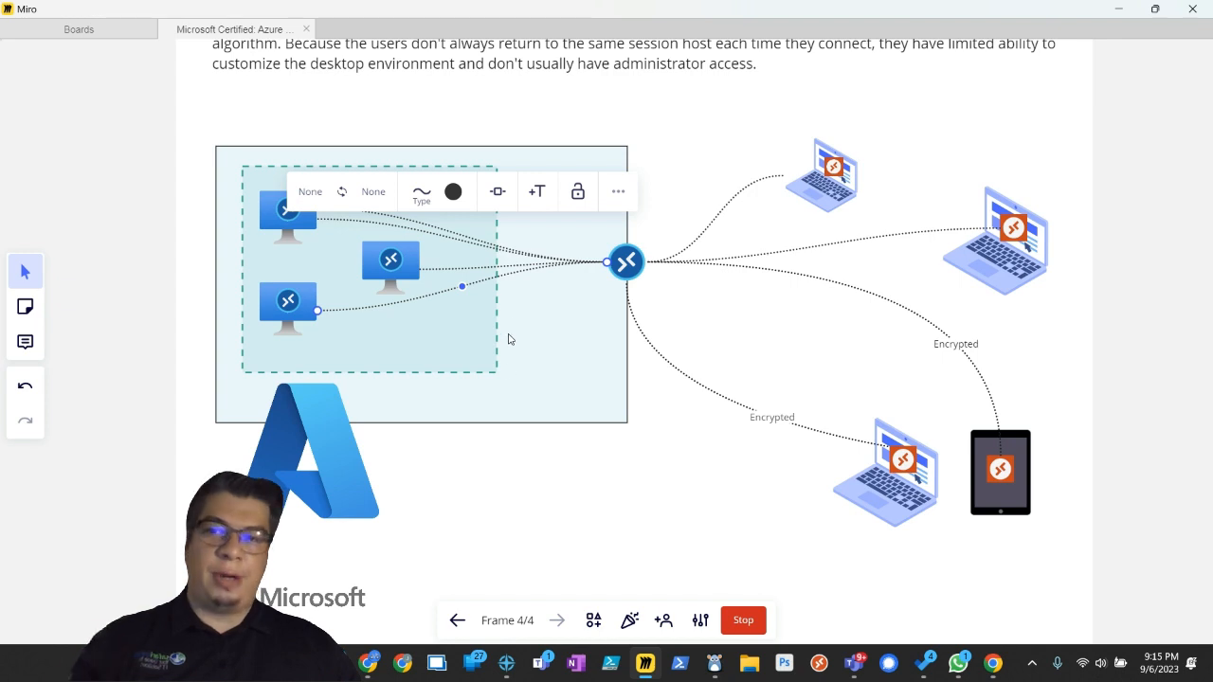
mouse_move(864, 374)
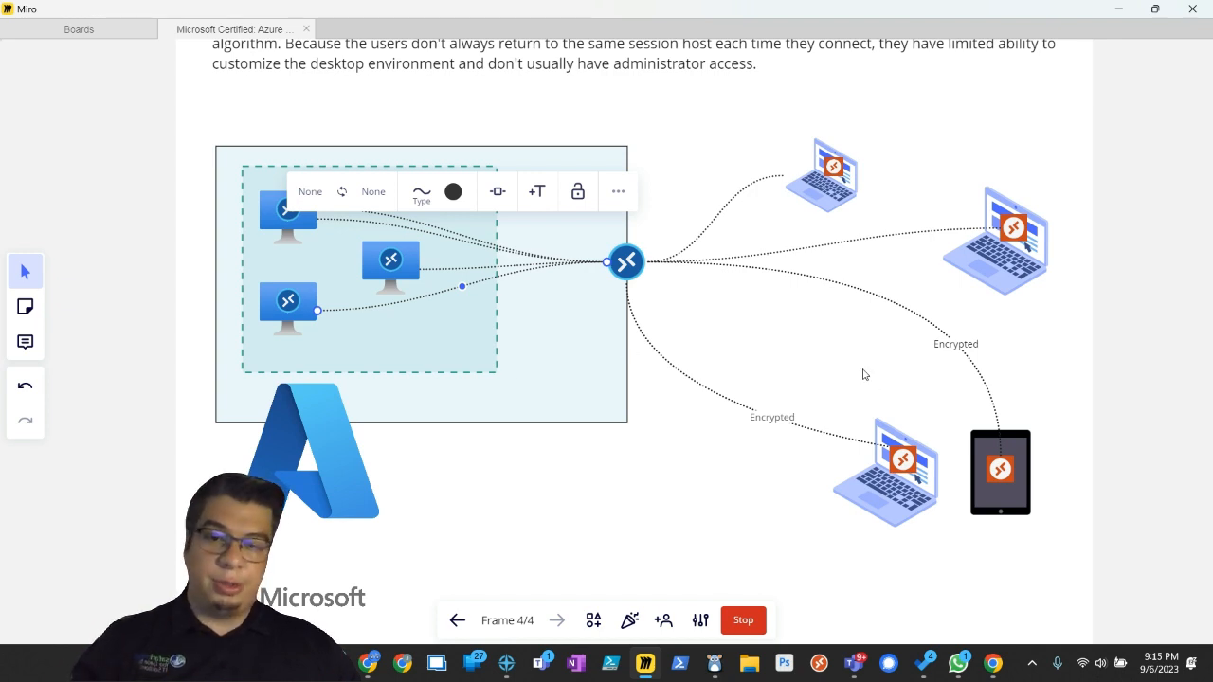
click(855, 366)
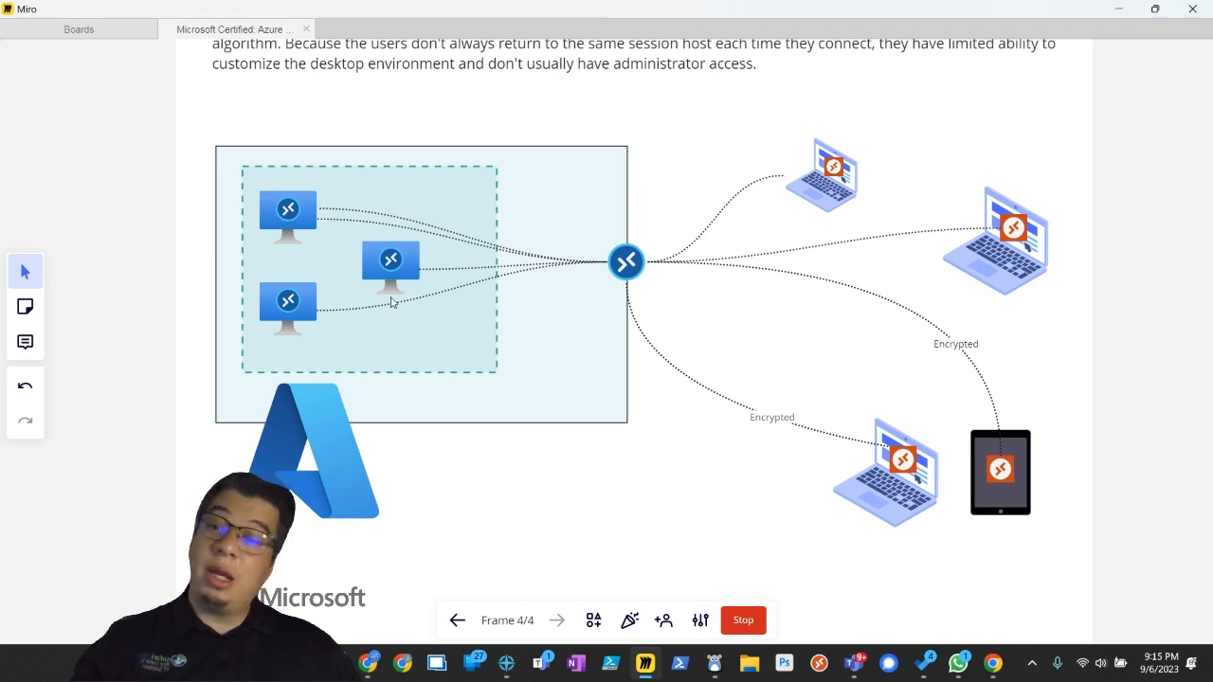
mouse_move(431, 296)
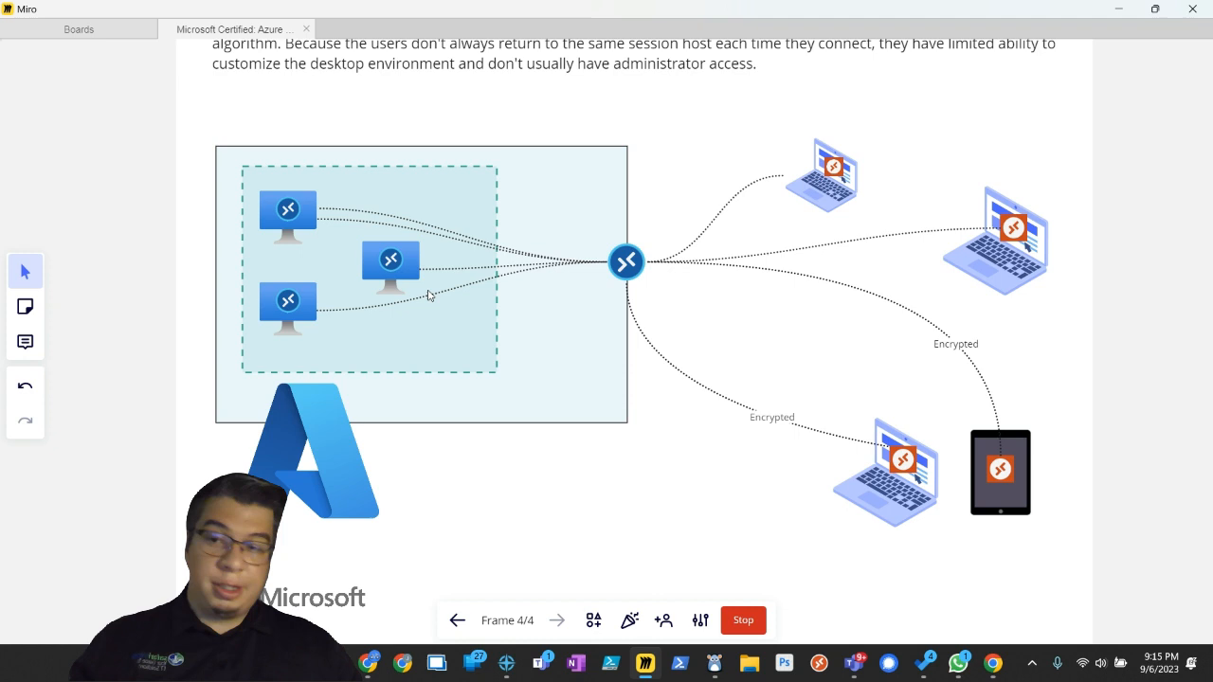
mouse_move(416, 311)
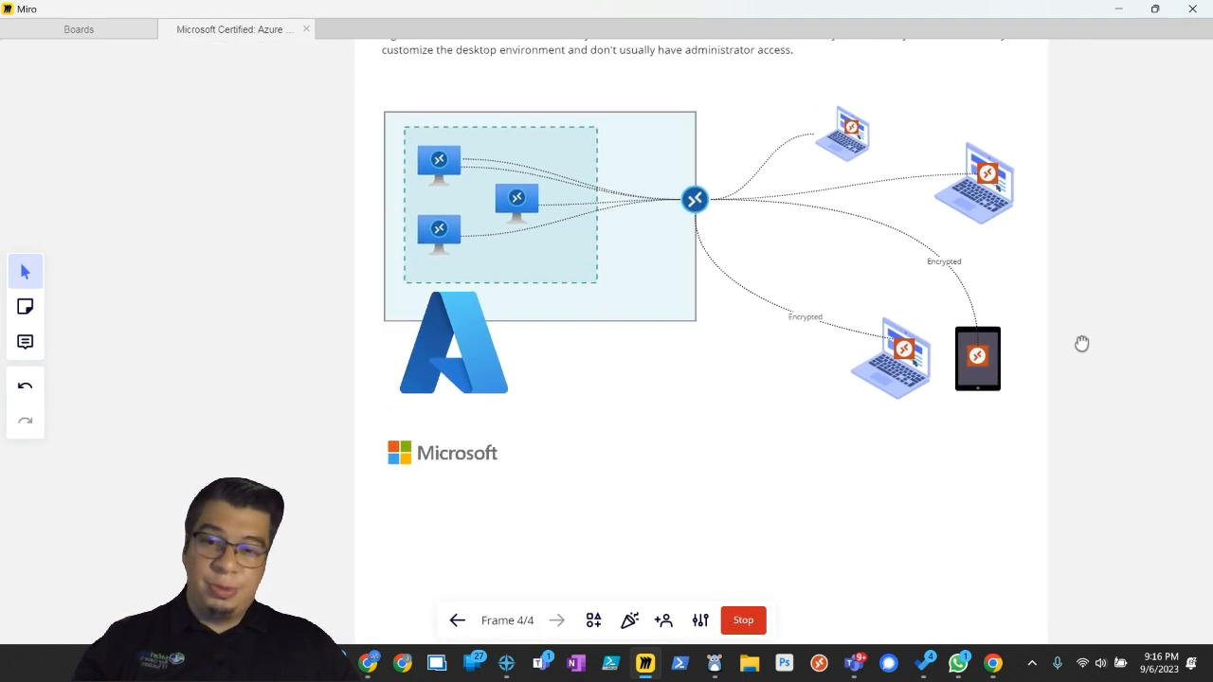
scroll(down, 3)
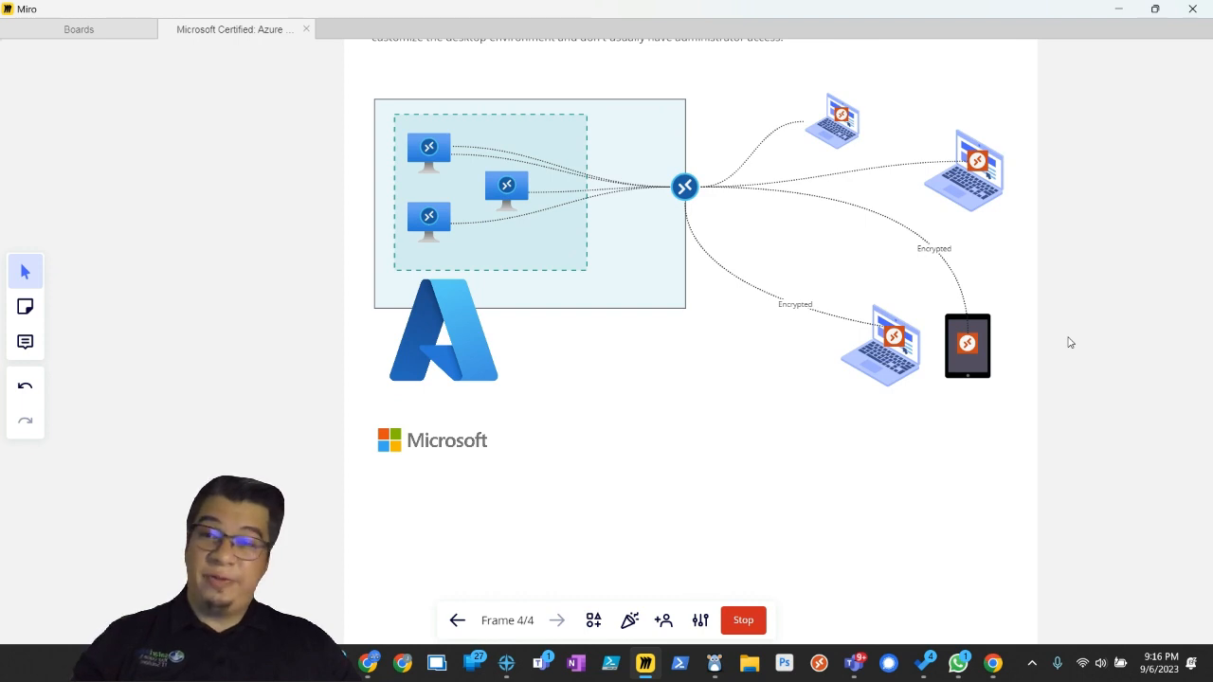
mouse_move(982, 484)
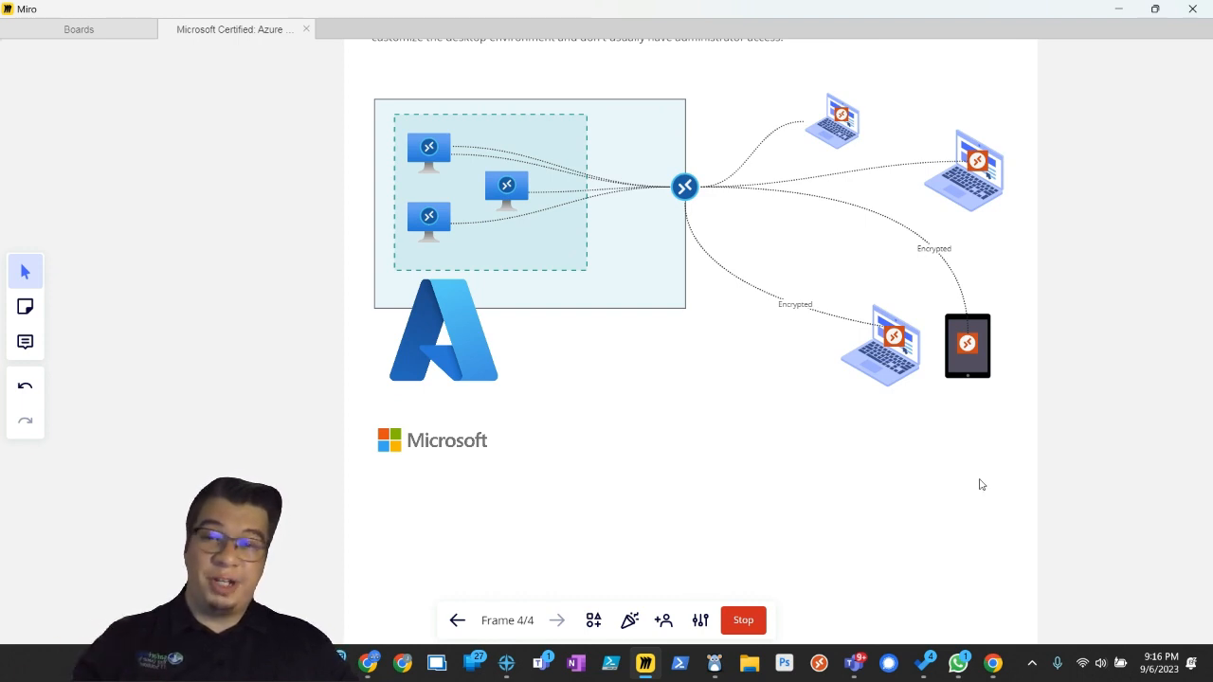